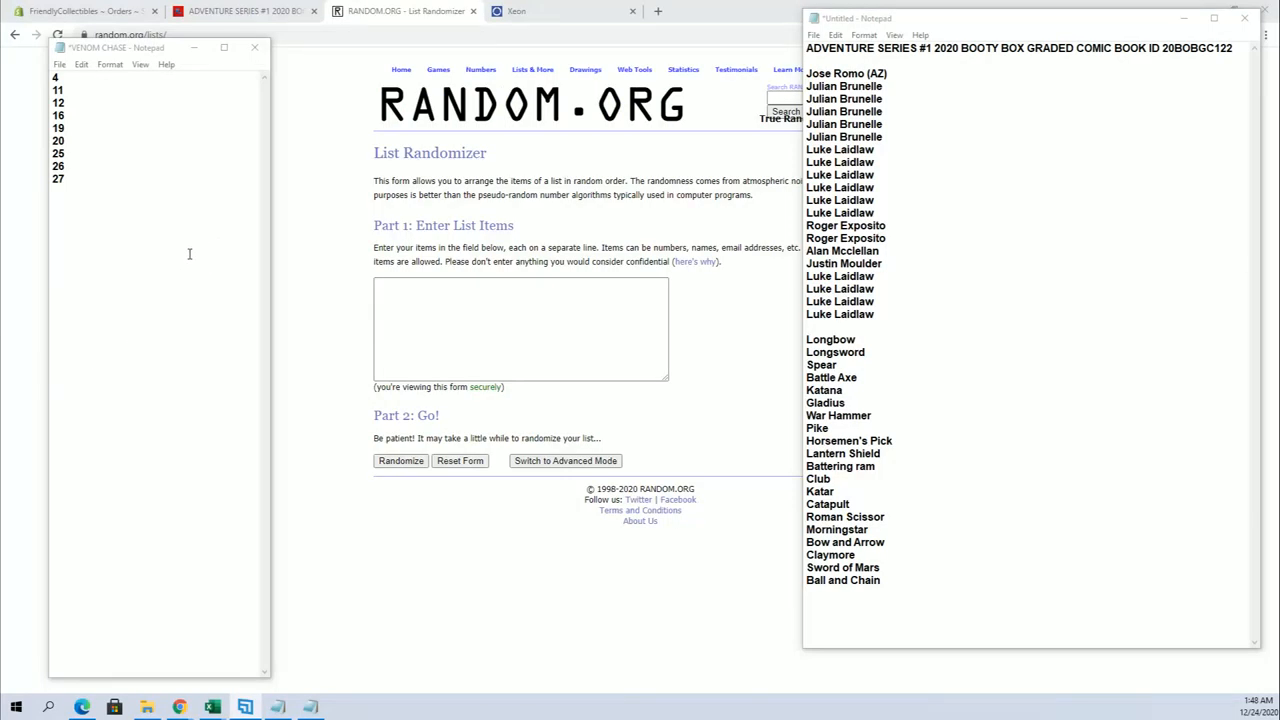
pyautogui.moveTo(118, 138)
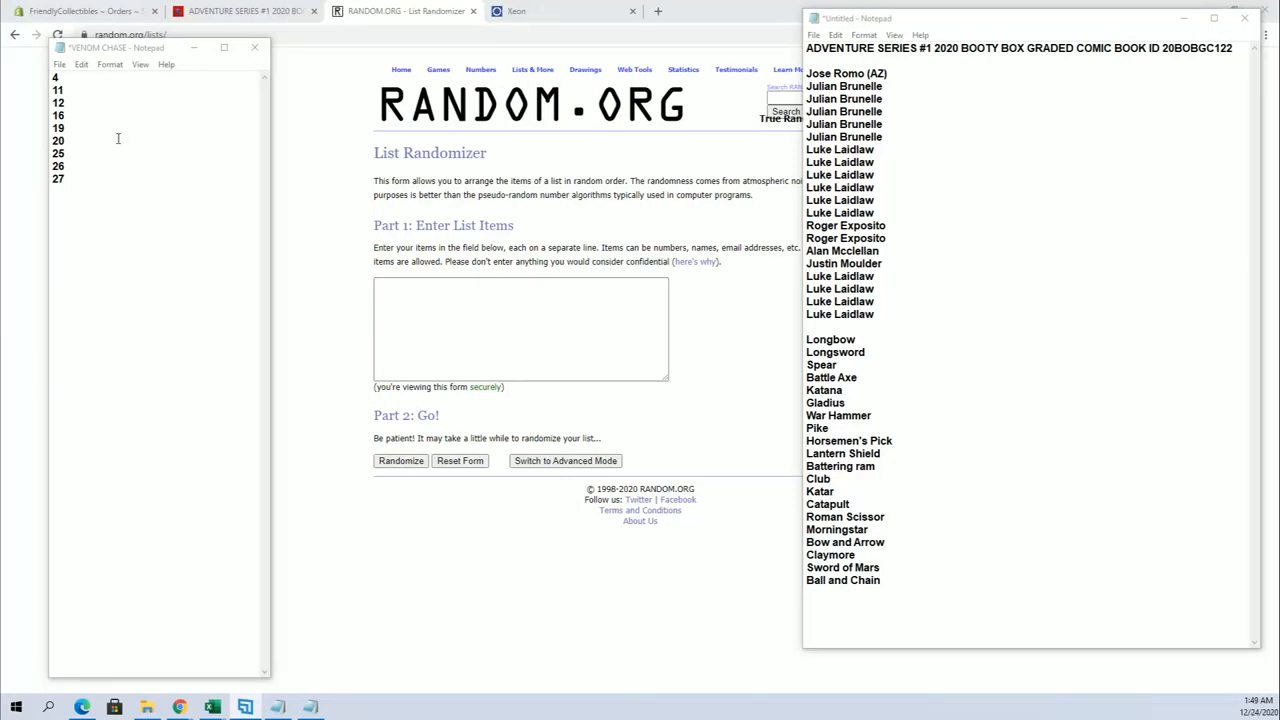
# Copy the Venom chase numbers (4 through 27) from Notepad into the RANDOM.ORG list box.
pyautogui.rightClick(117, 130)
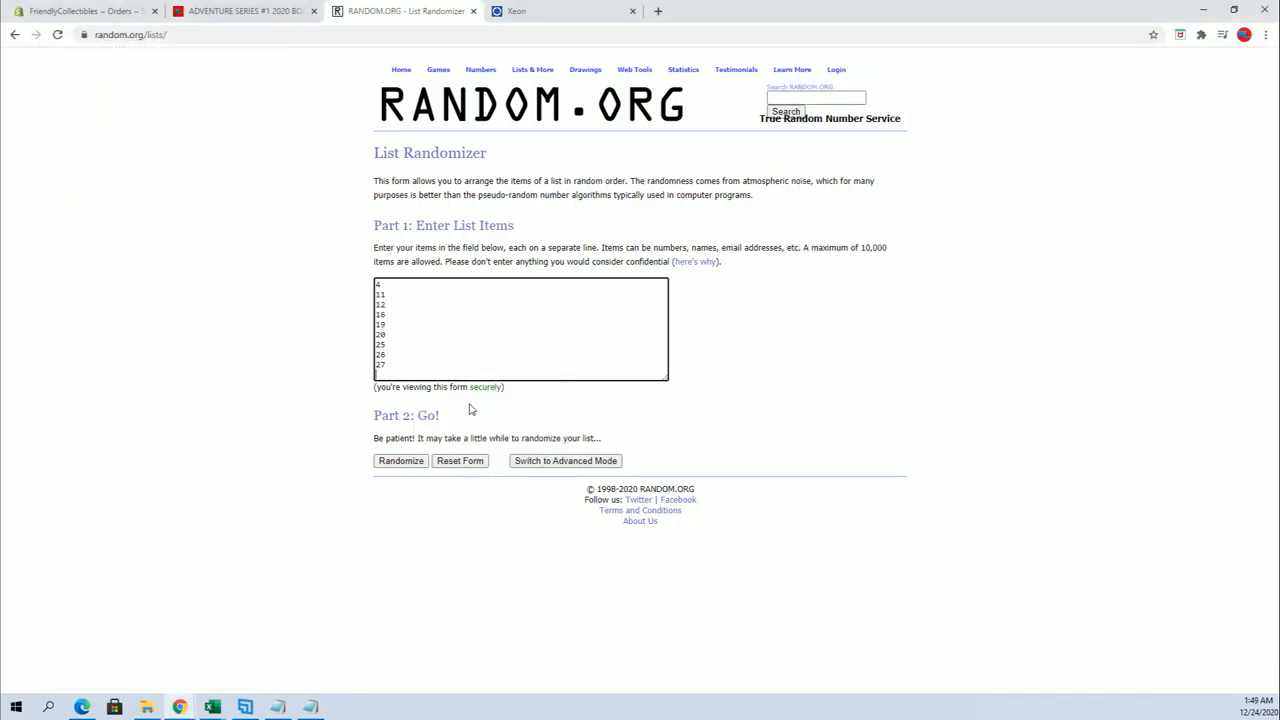
# Randomize the nine Venom chase numbers, zoom the page in, and re-shuffle until 12 tops the list.
pyautogui.click(400, 460)
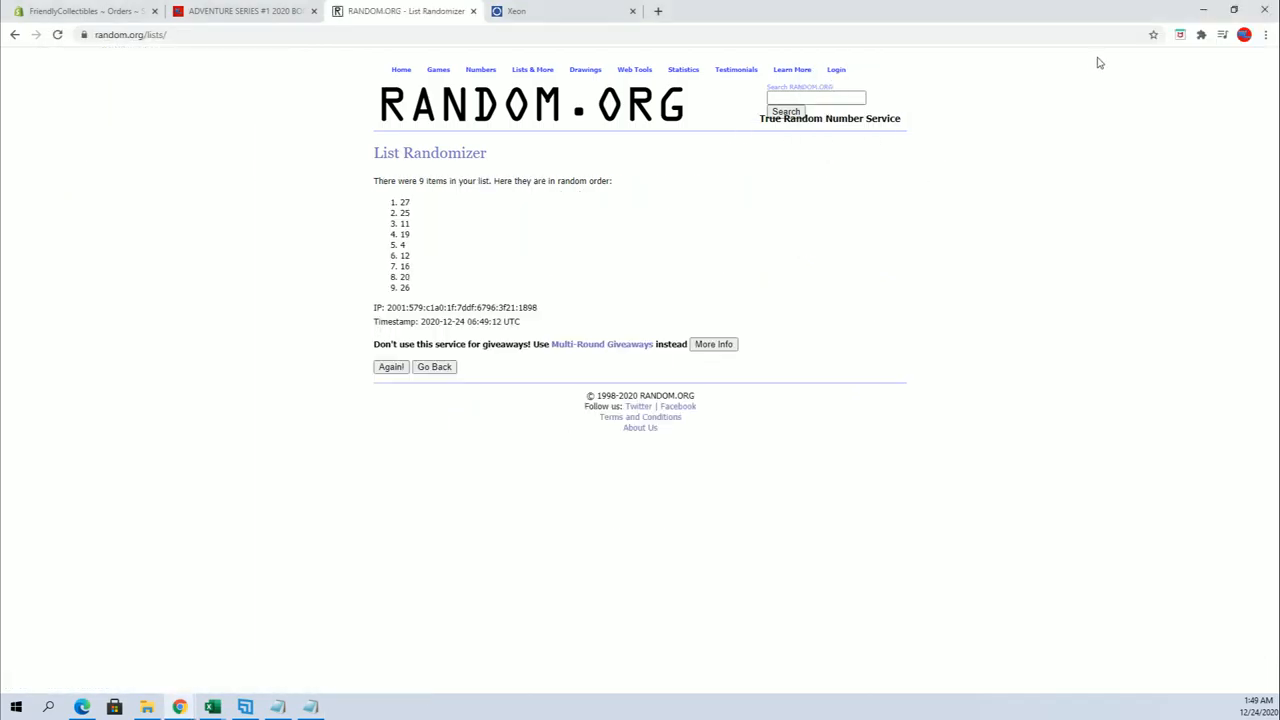
pyautogui.click(1265, 34)
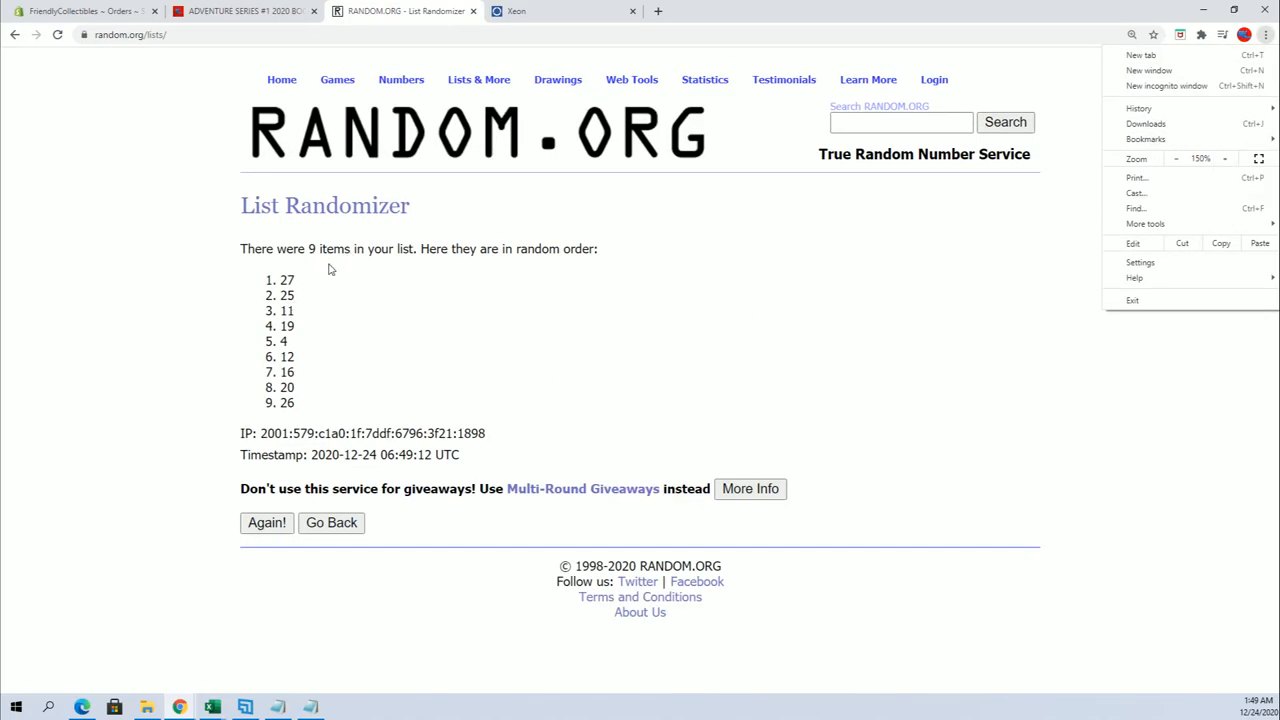
pyautogui.click(267, 522)
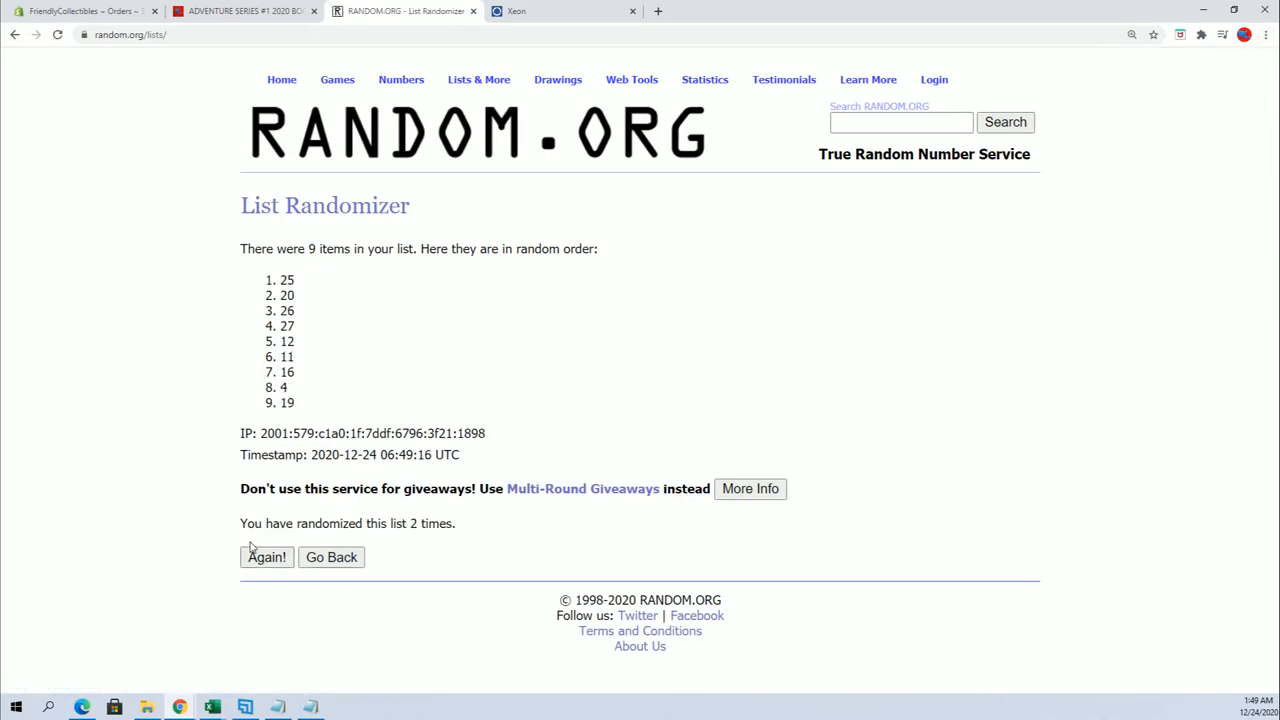
pyautogui.click(266, 557)
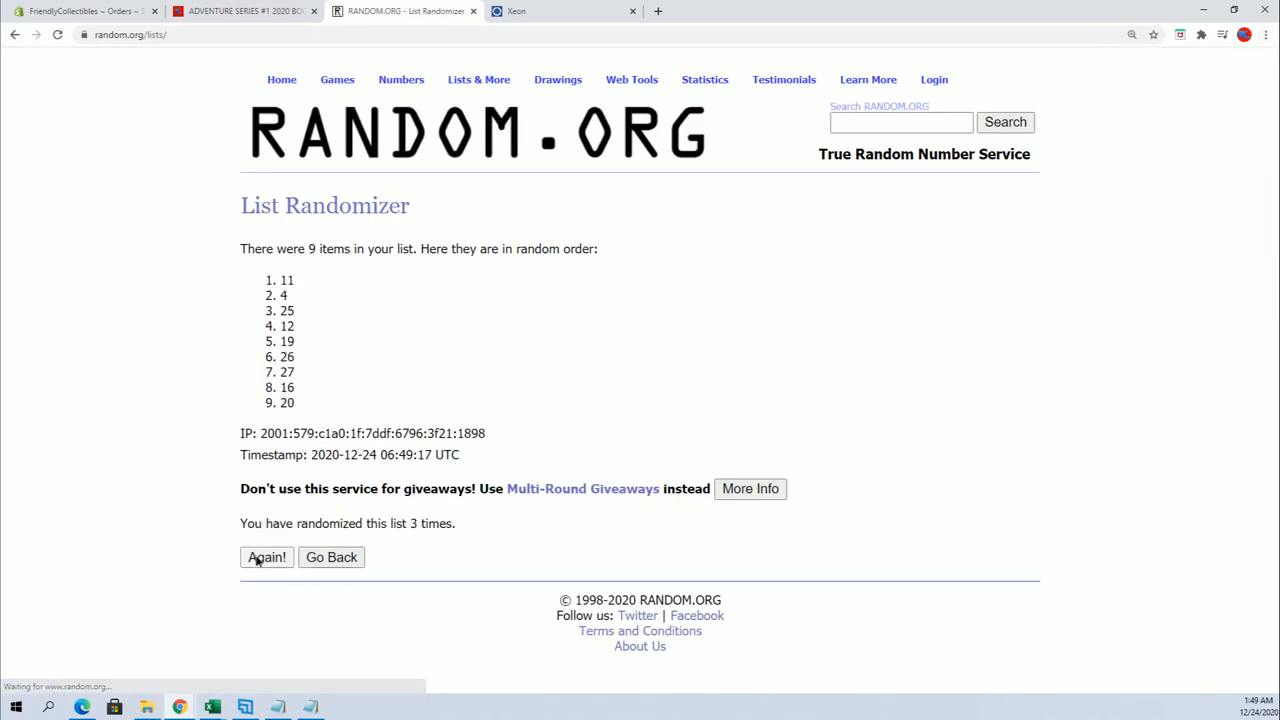
pyautogui.click(266, 557)
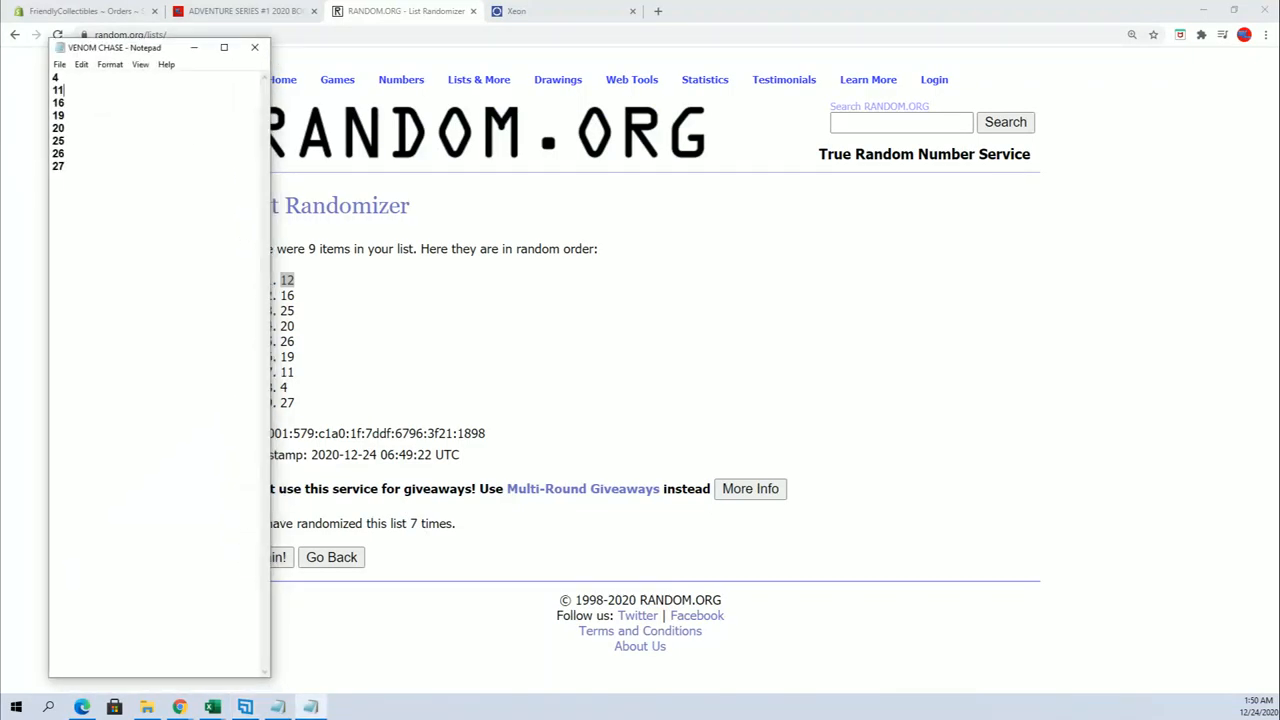
# Return to a blank RANDOM.ORG list form and reset the page zoom to 100%.
pyautogui.click(254, 47)
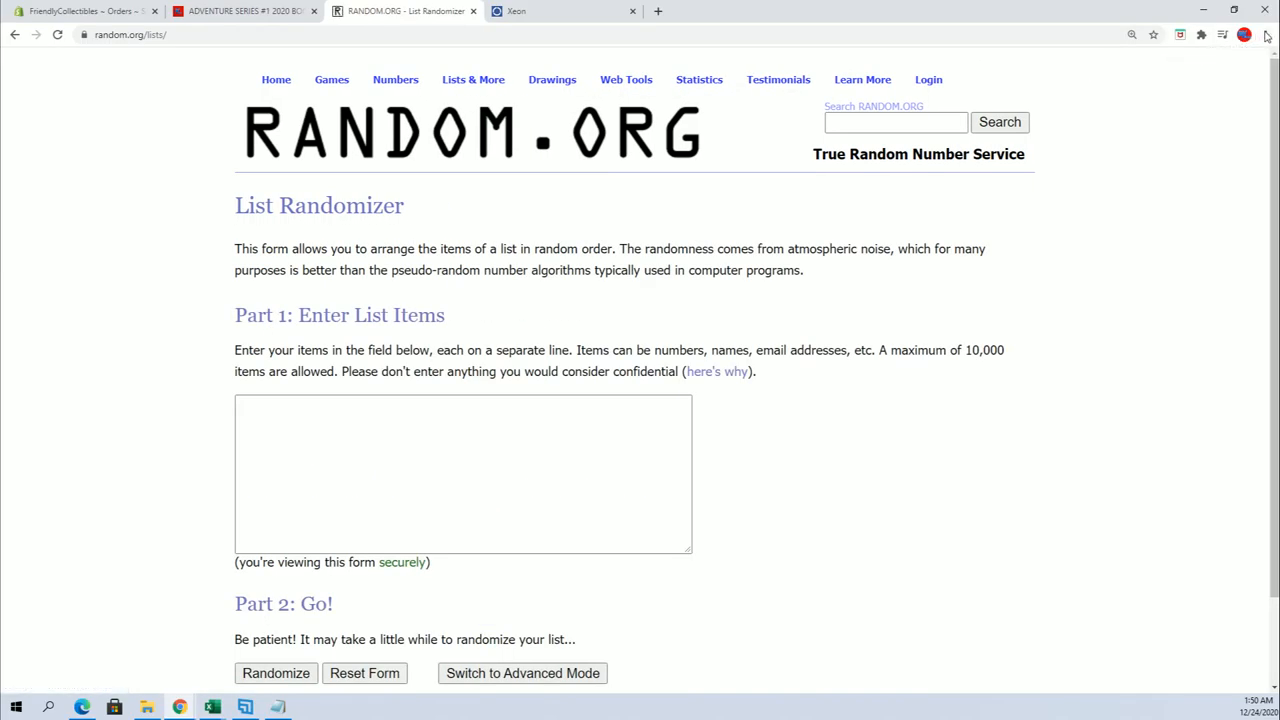
pyautogui.click(1264, 34)
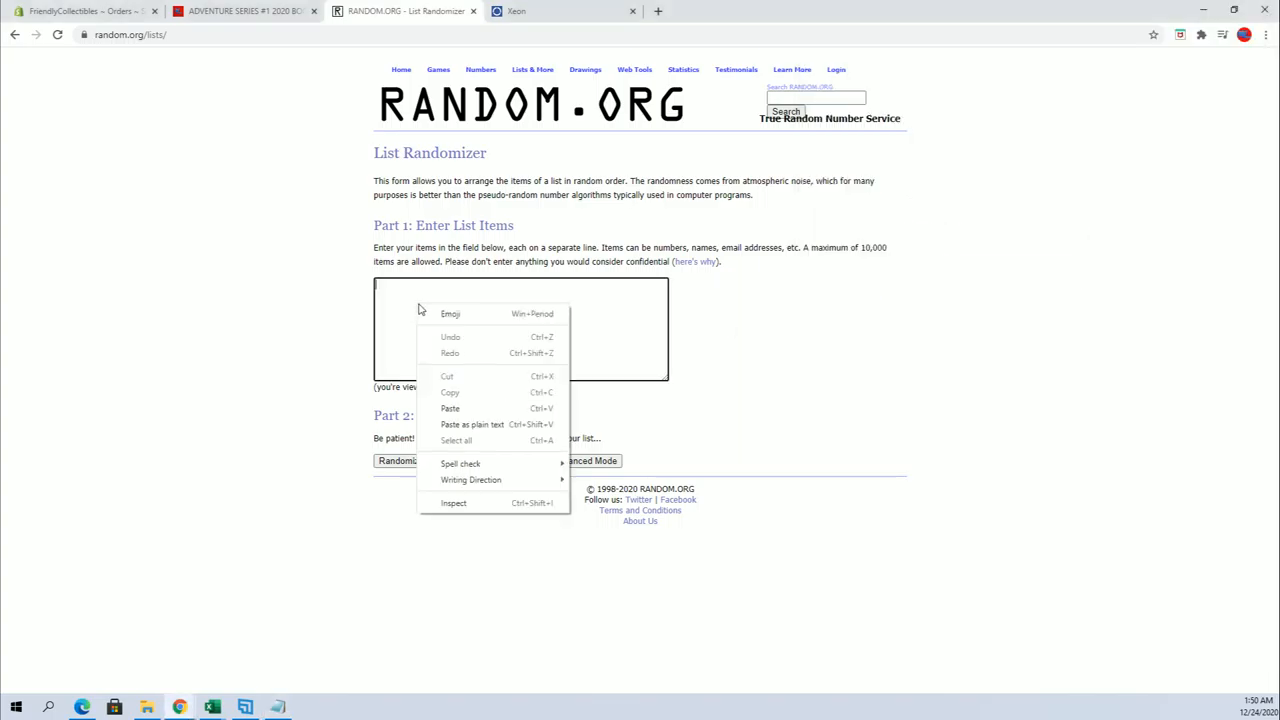
# Randomize the pasted owner names, re-shuffle them repeatedly, and copy the resulting order.
pyautogui.click(397, 461)
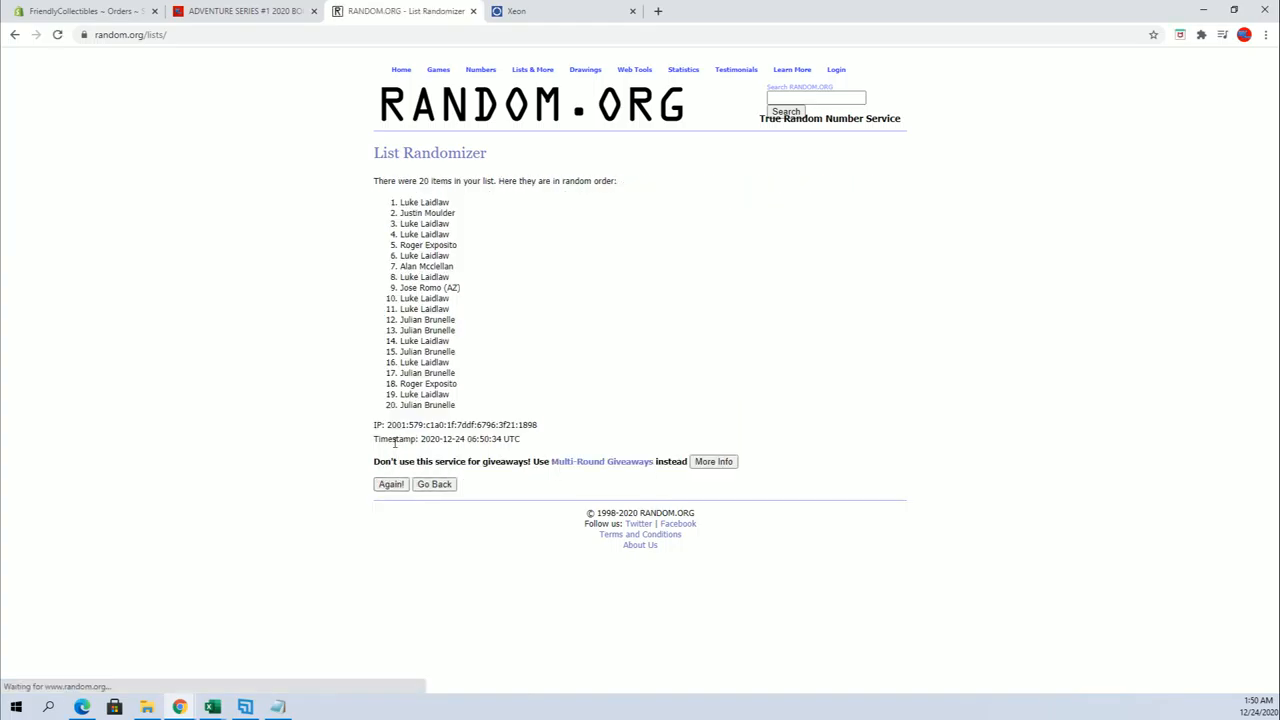
pyautogui.click(390, 484)
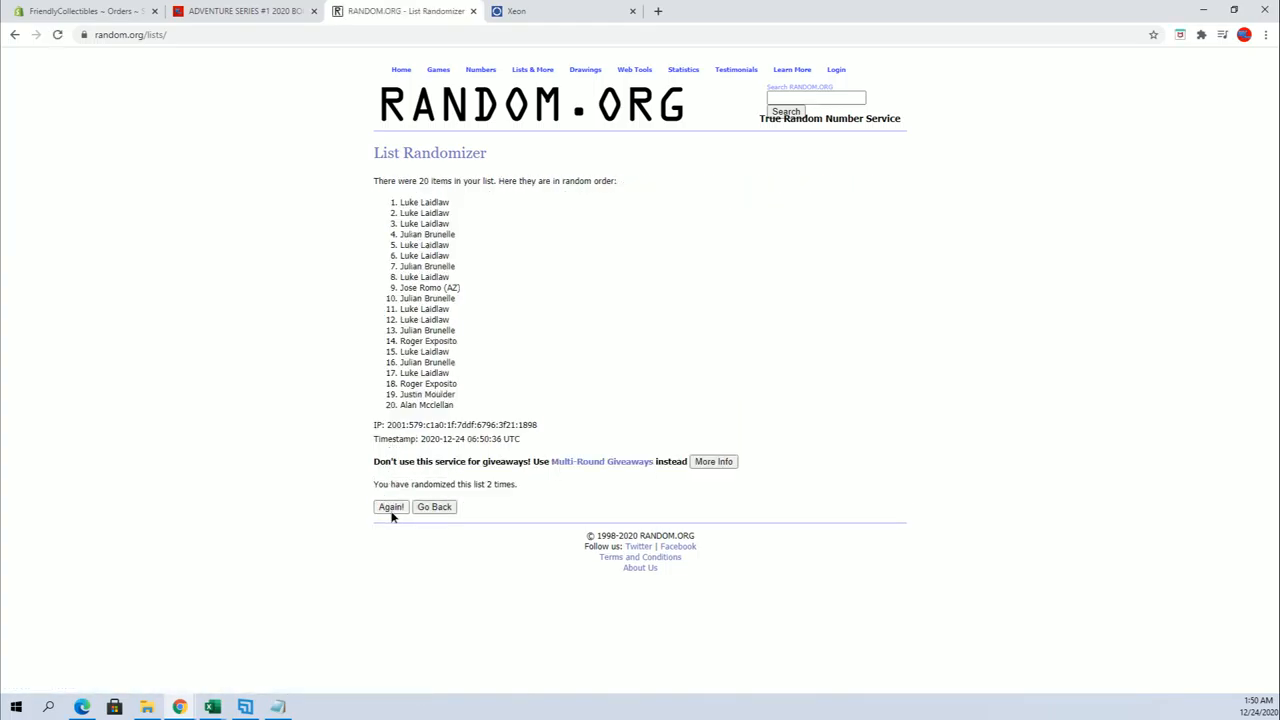
pyautogui.click(390, 507)
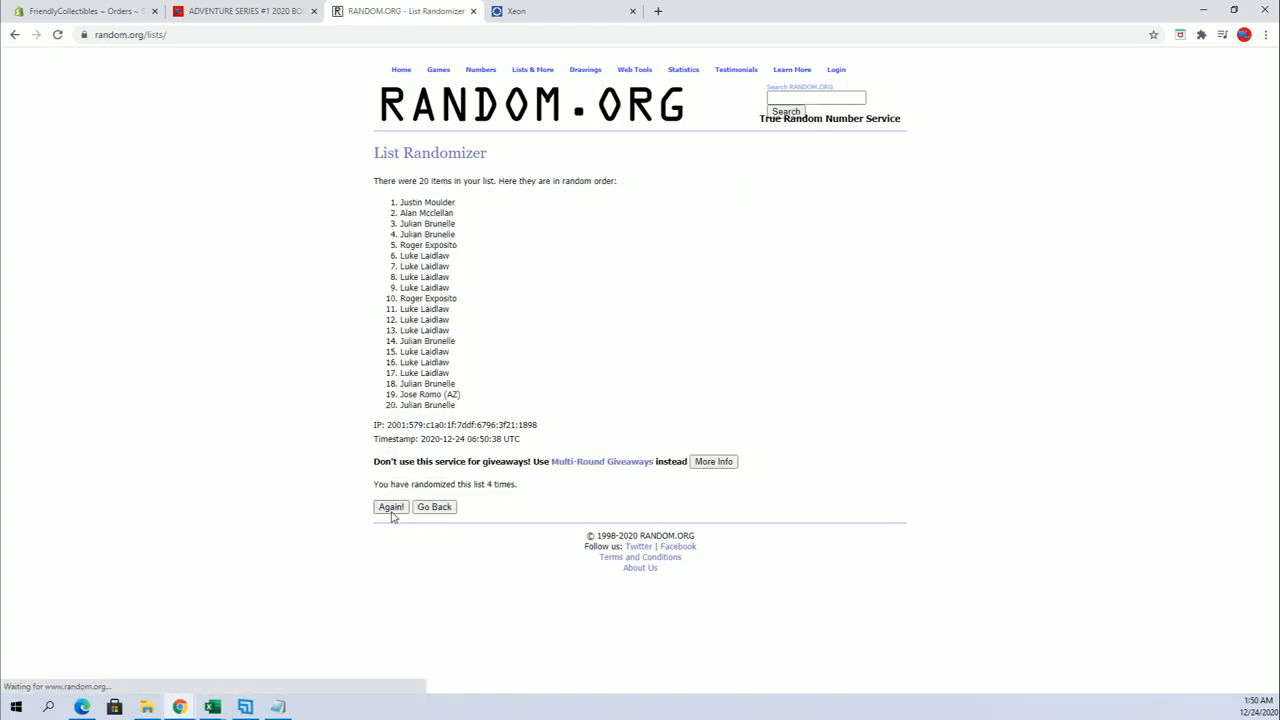
pyautogui.click(390, 507)
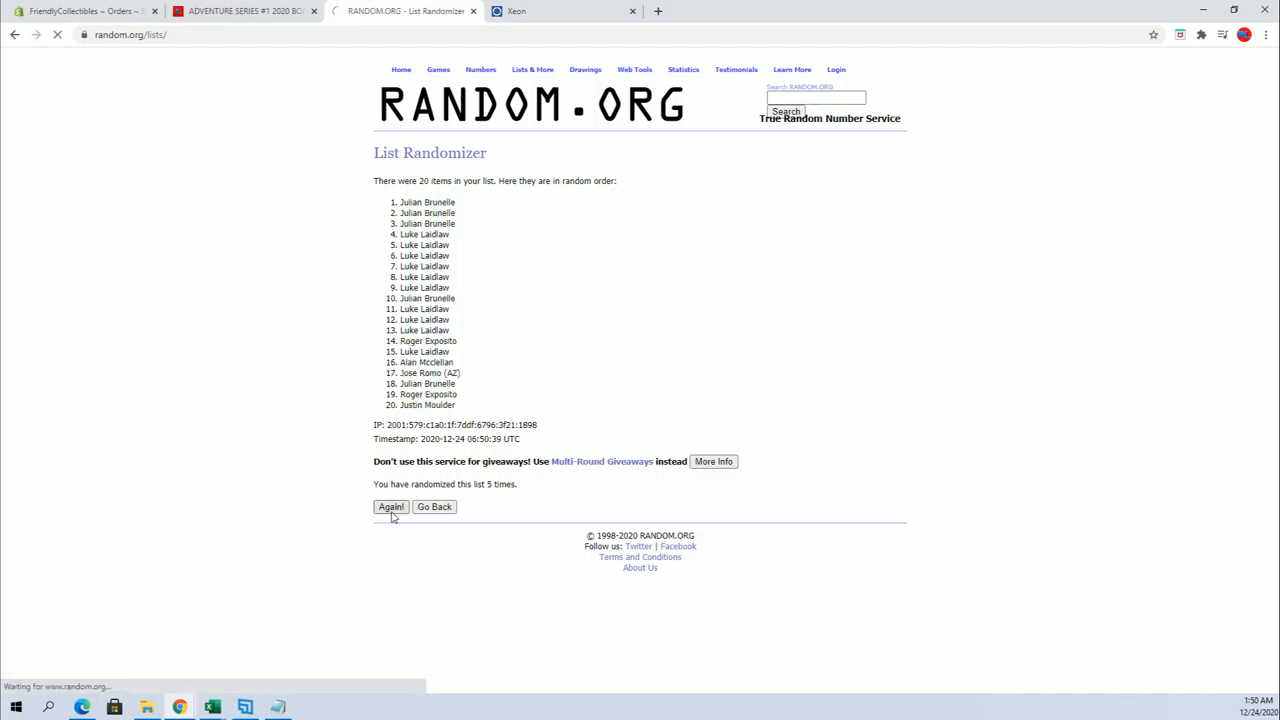
pyautogui.click(390, 506)
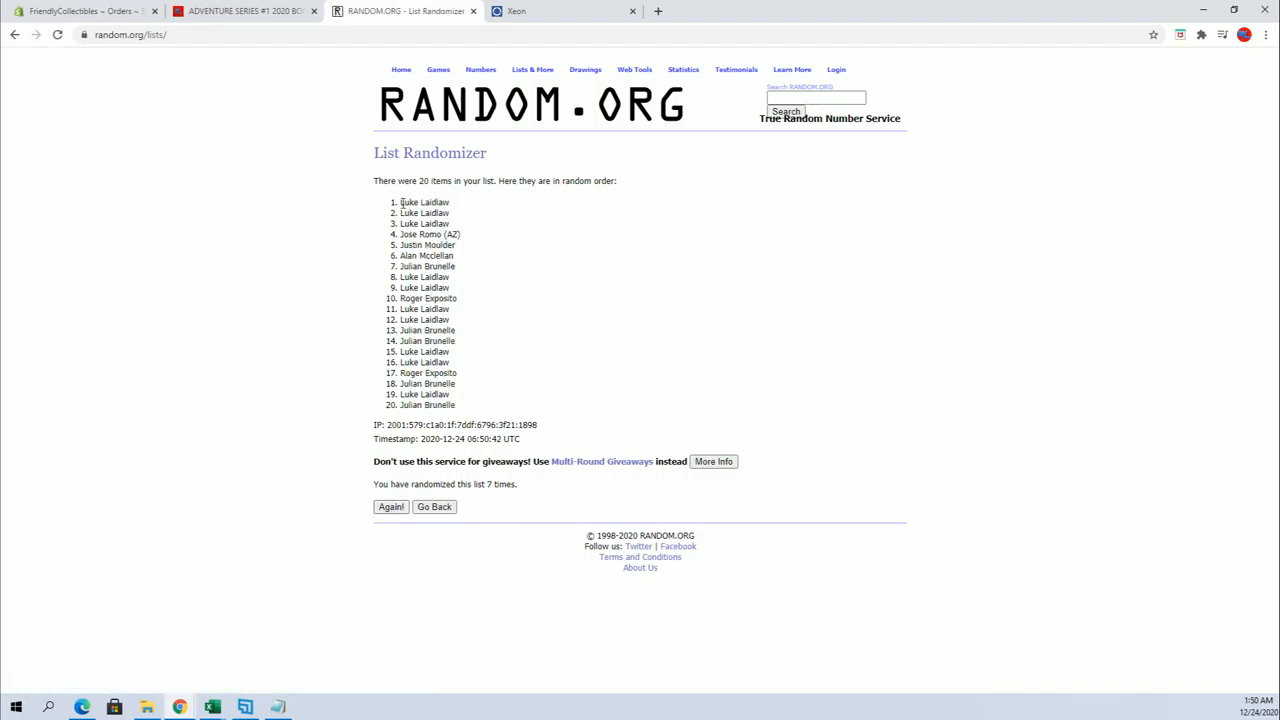
pyautogui.rightClick(427, 340)
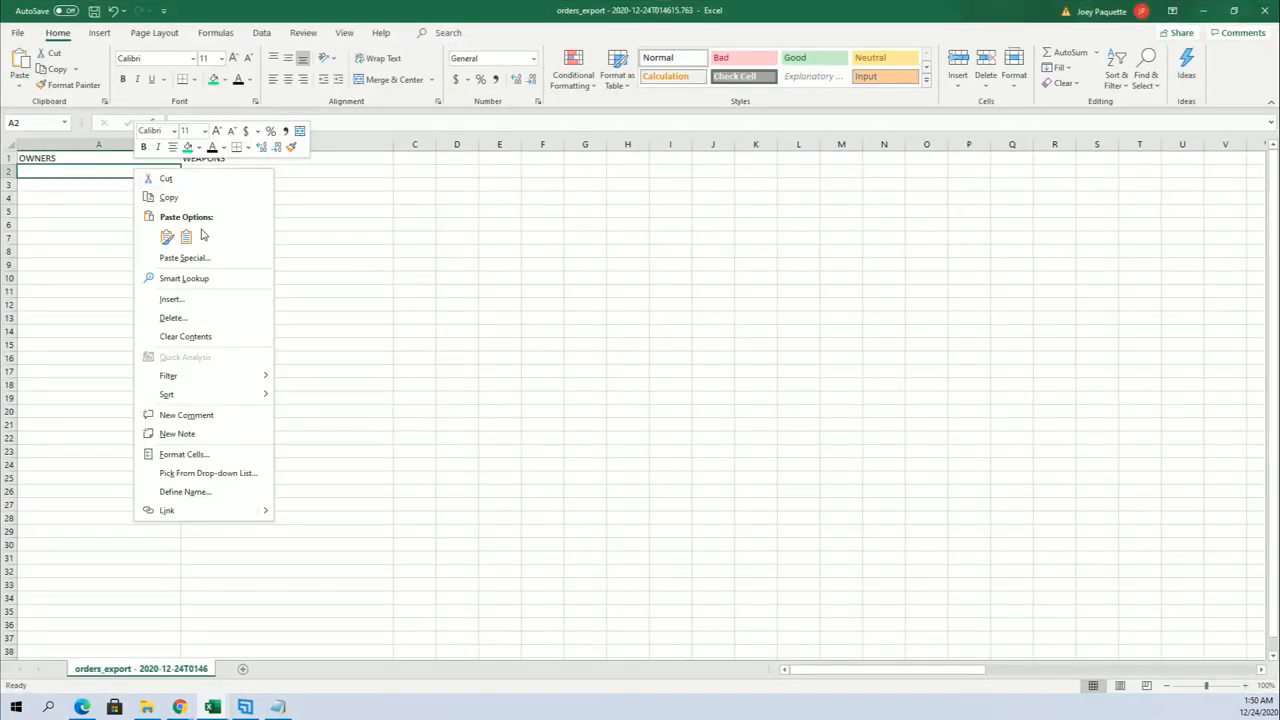
# Paste the shuffled owner names into cell A2 as plain Text via Paste Special.
pyautogui.click(184, 257)
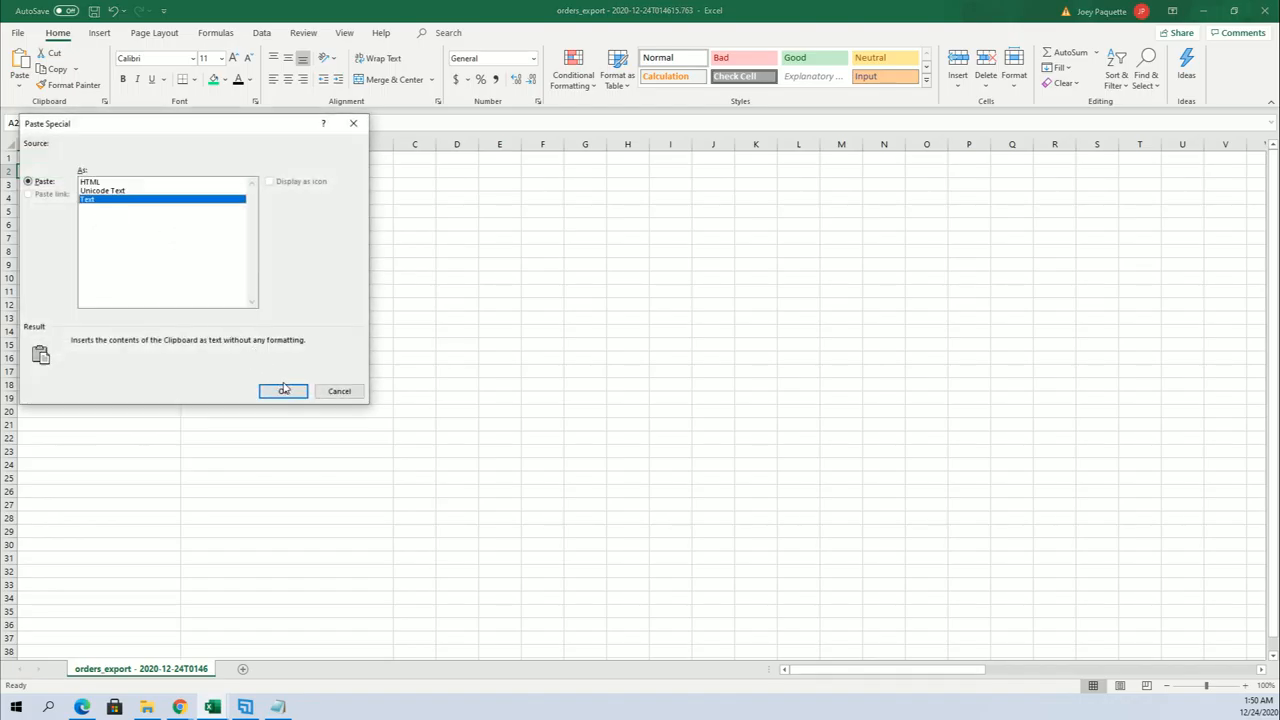
pyautogui.click(283, 391)
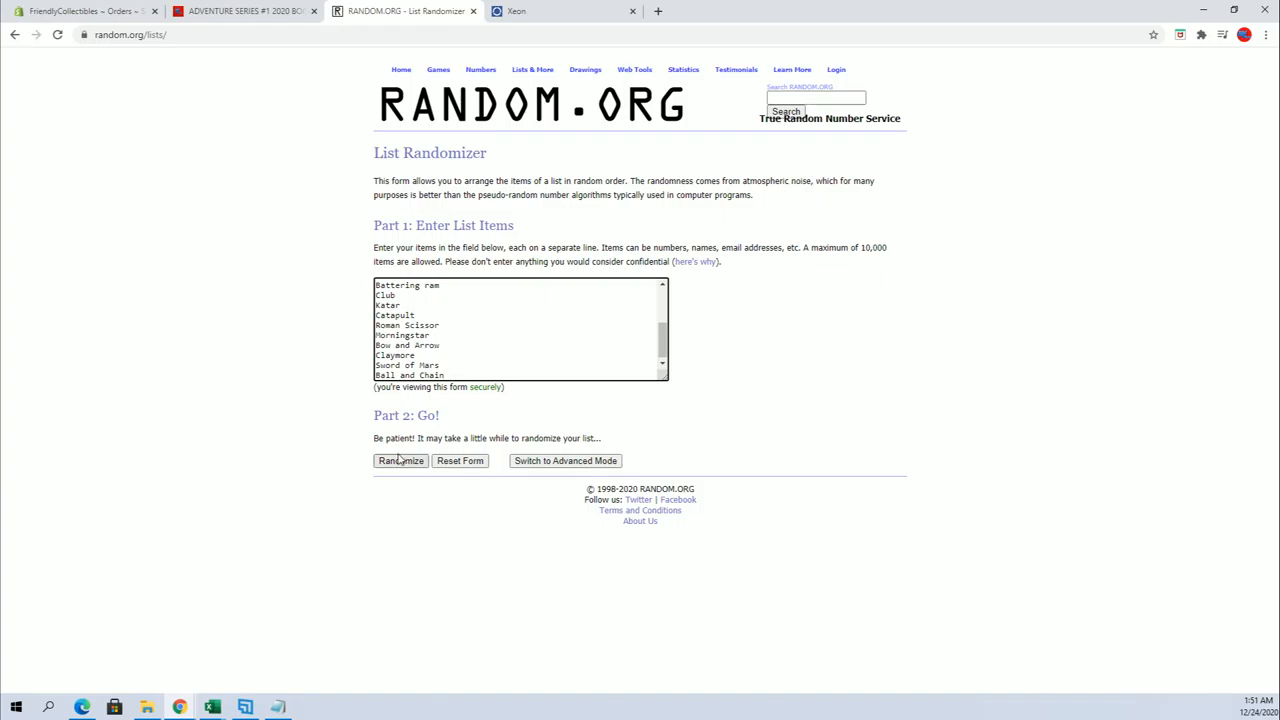
# Randomize the weapon names (Battering ram, Club, Catapult…) and re-shuffle them repeatedly.
pyautogui.click(400, 460)
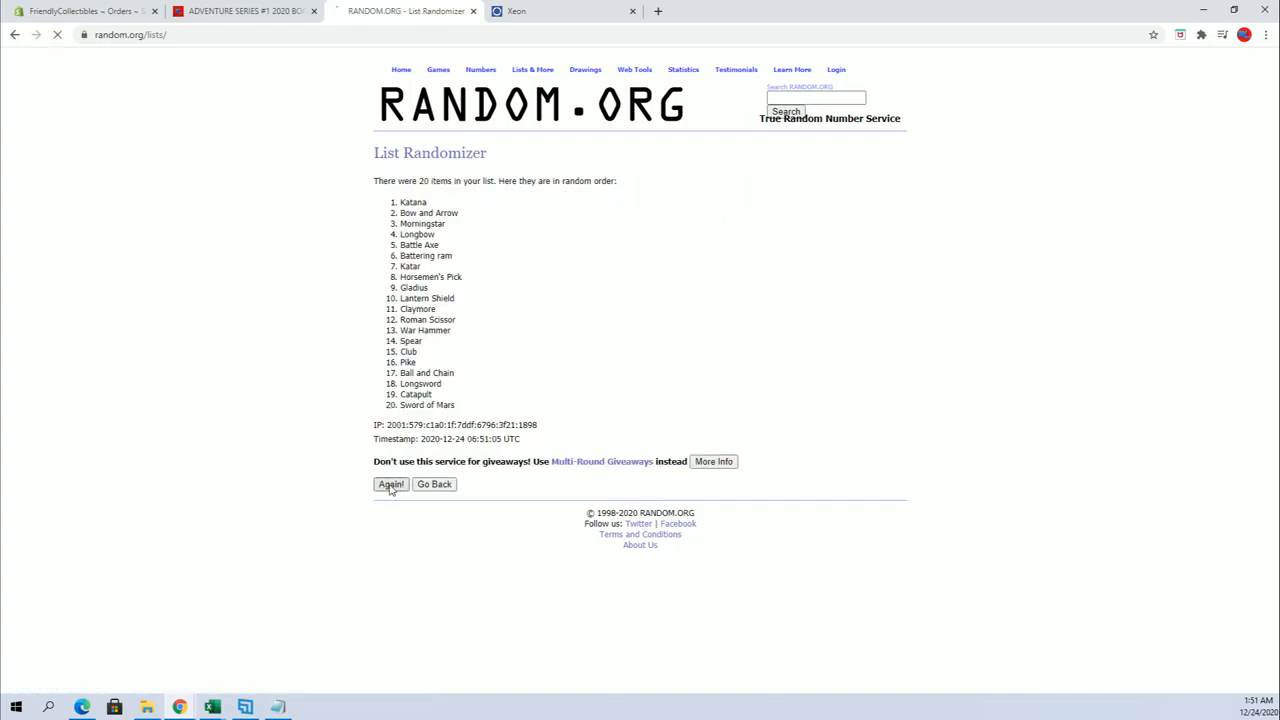
pyautogui.click(389, 484)
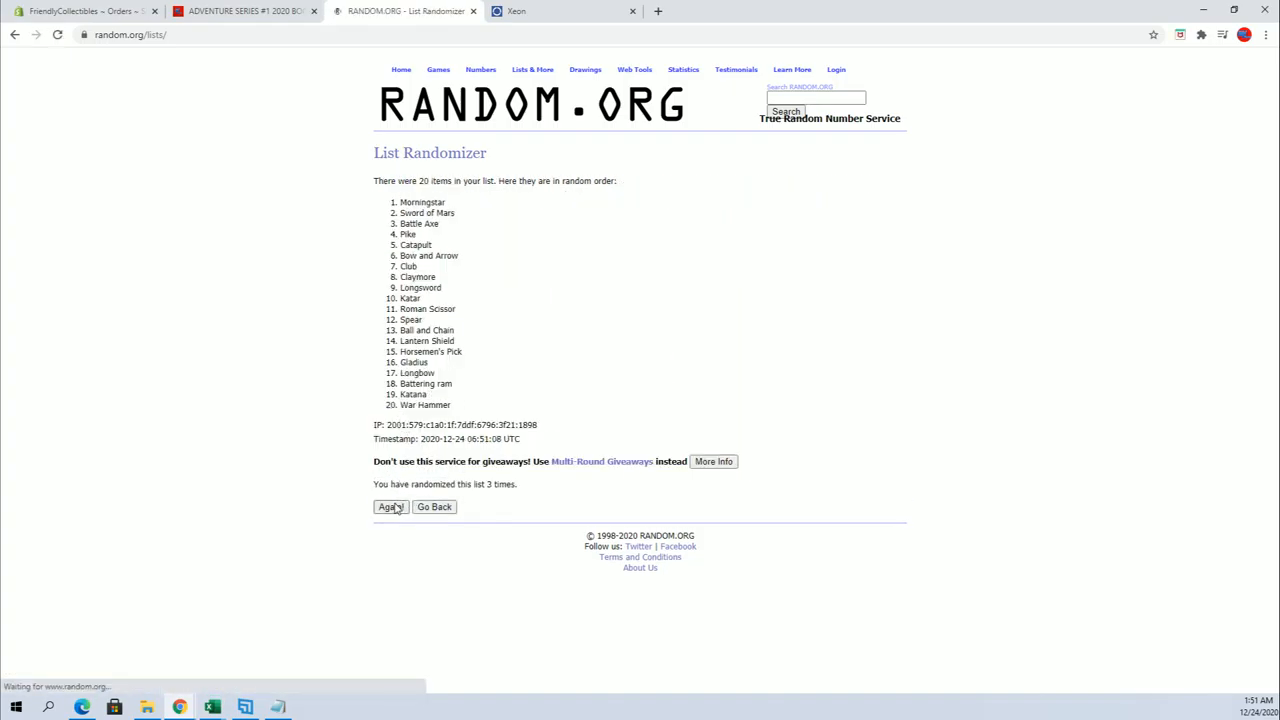
pyautogui.click(389, 507)
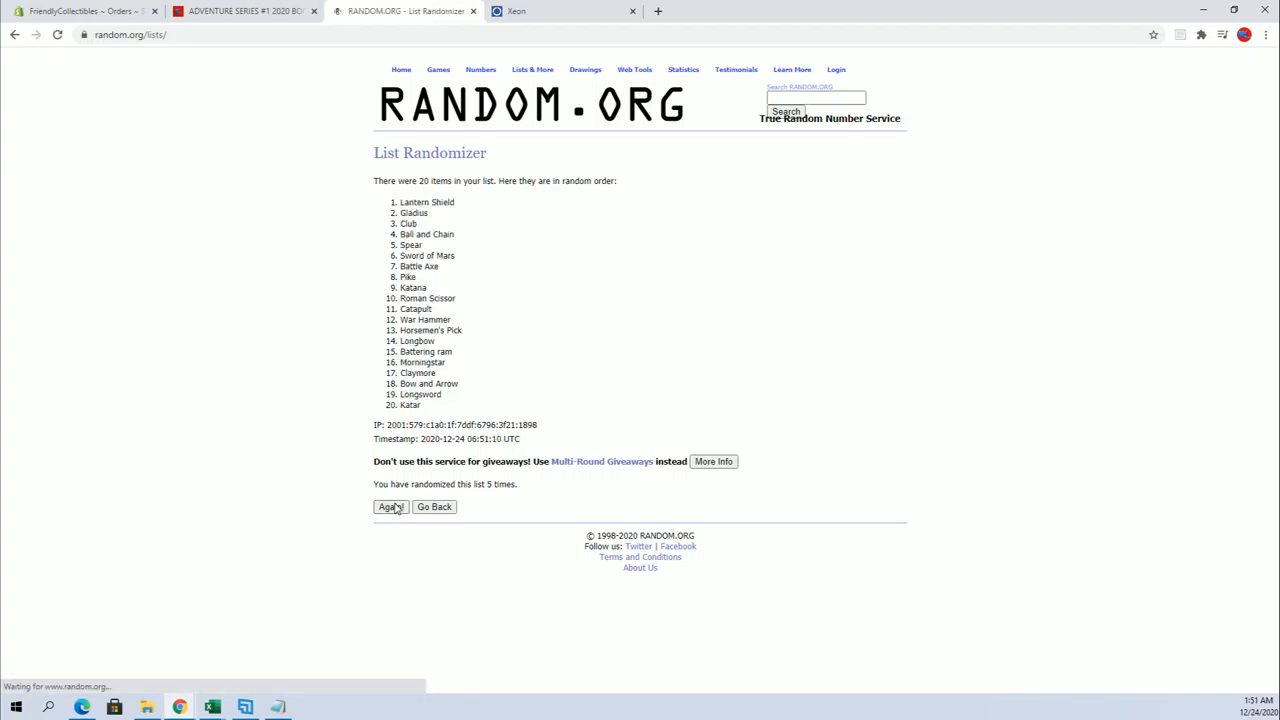
pyautogui.click(389, 507)
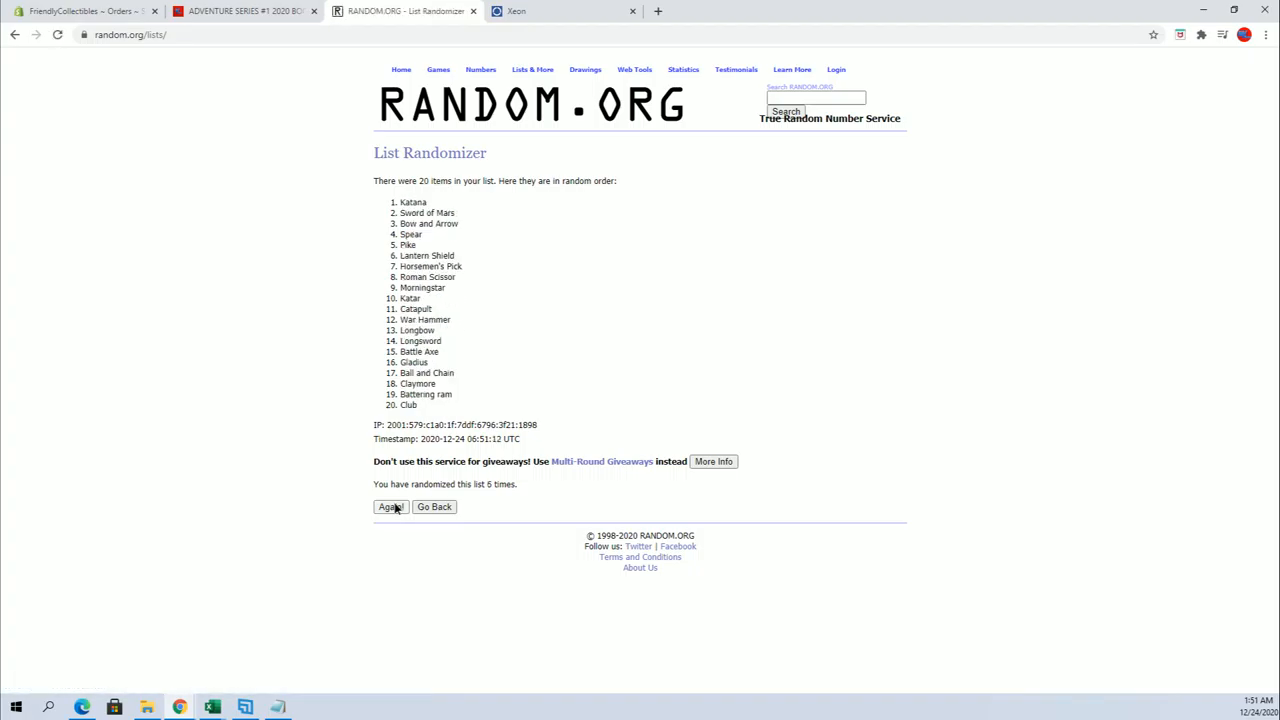
pyautogui.click(390, 507)
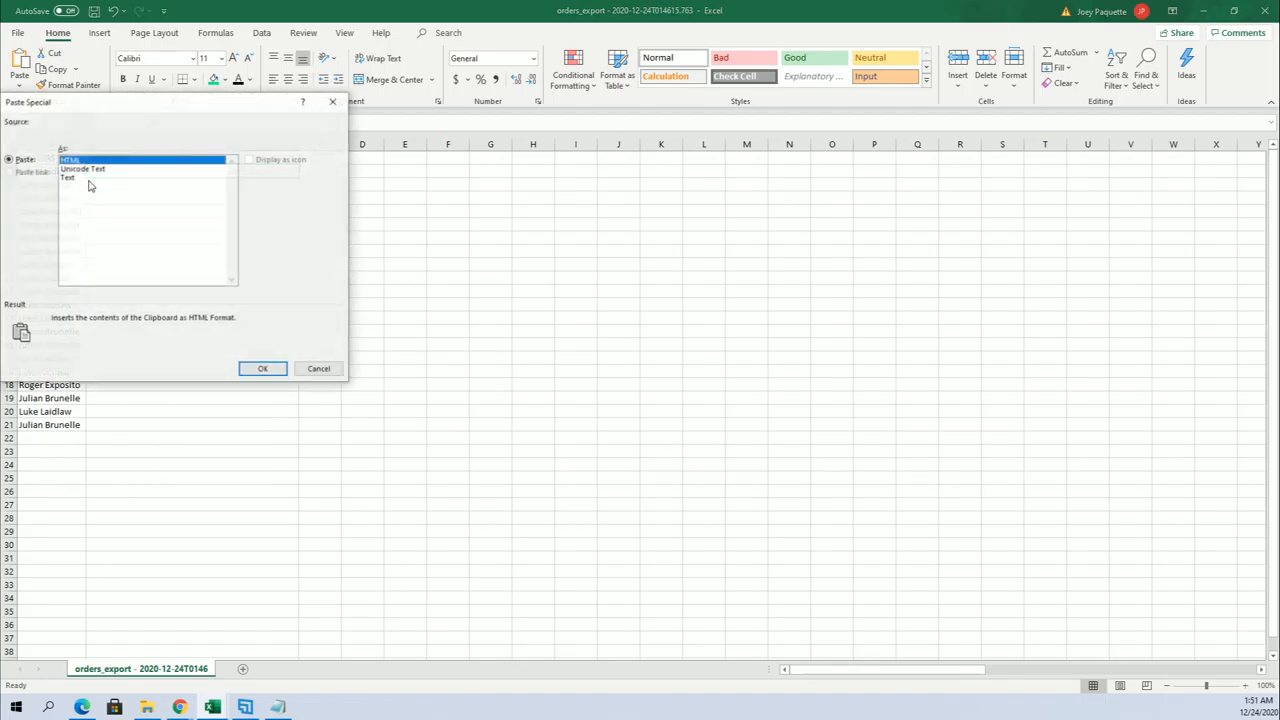
# Paste the shuffled weapons into B2 as plain text and autofit column B.
pyautogui.click(262, 368)
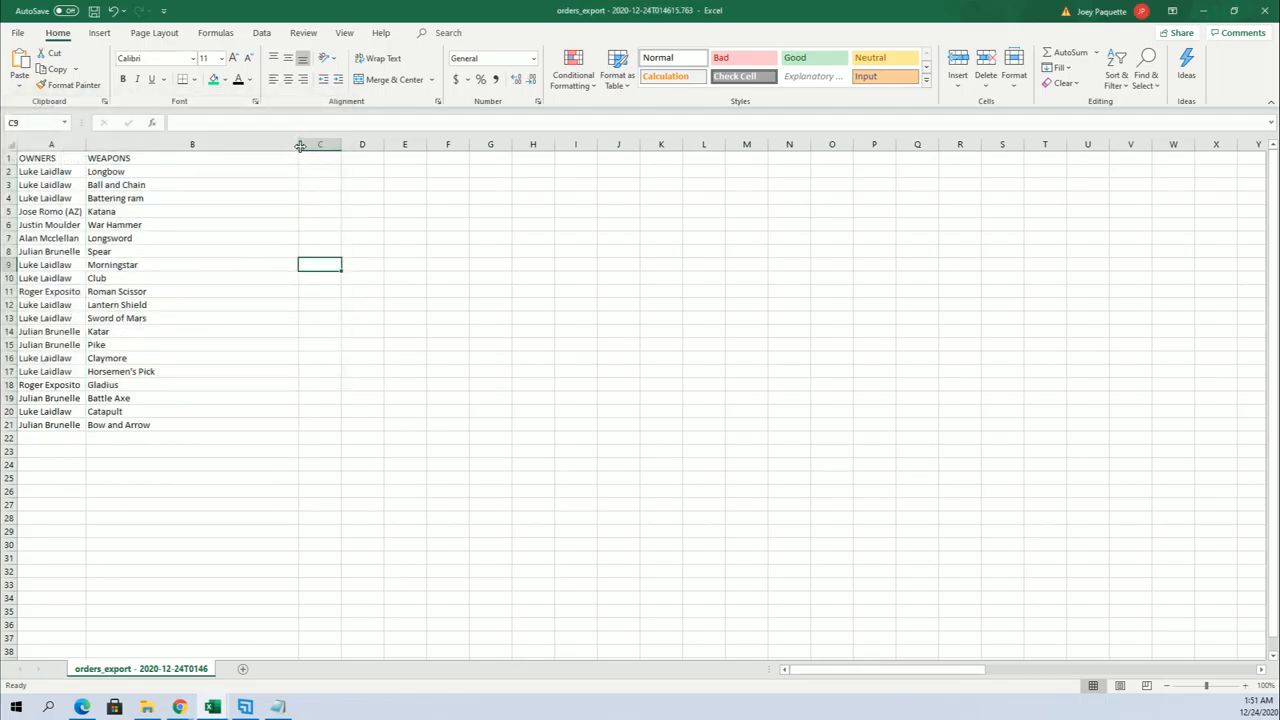
pyautogui.click(51, 144)
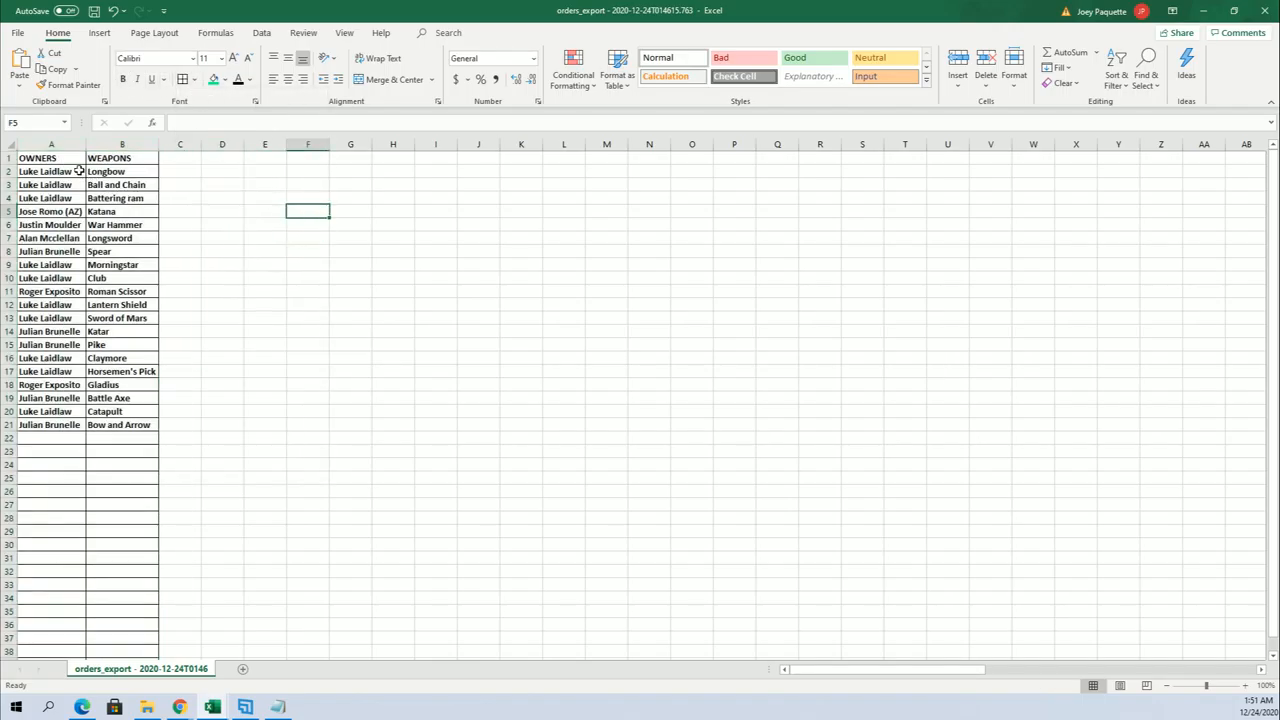
# Switch from the Excel table to the Adventure Series page showing the Venom #9 bonus book.
pyautogui.click(51, 171)
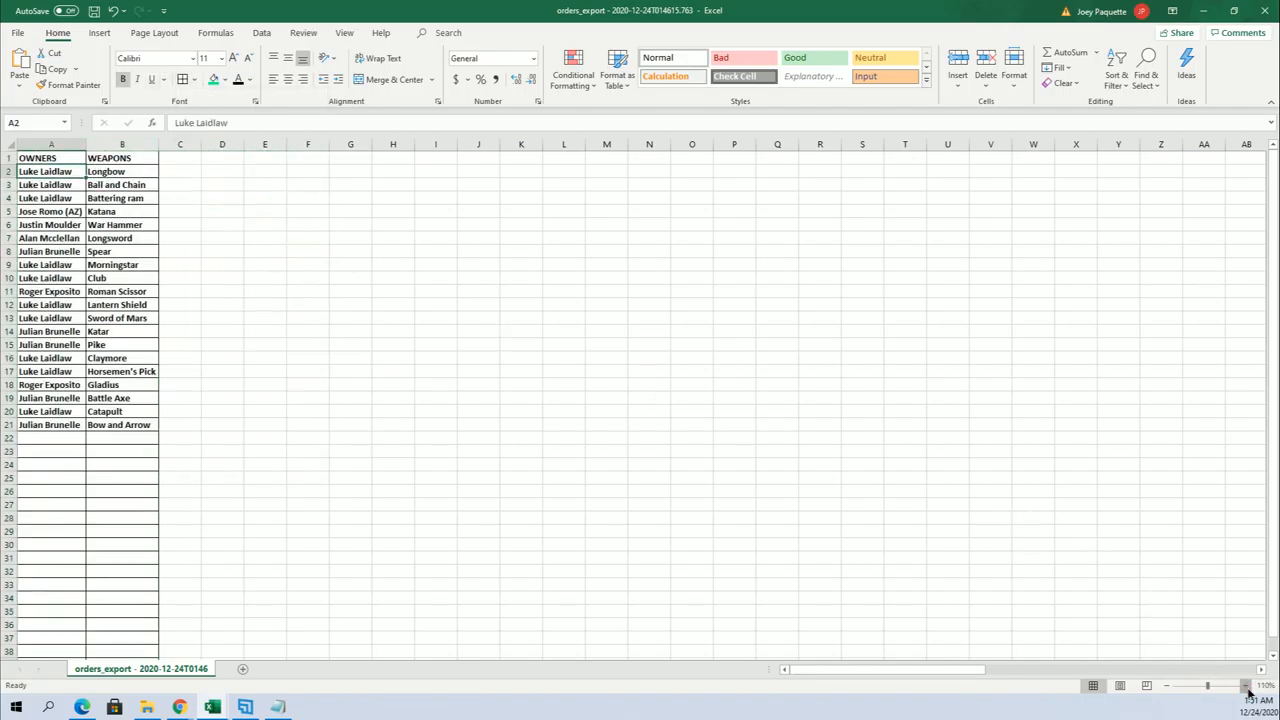
pyautogui.click(1245, 685)
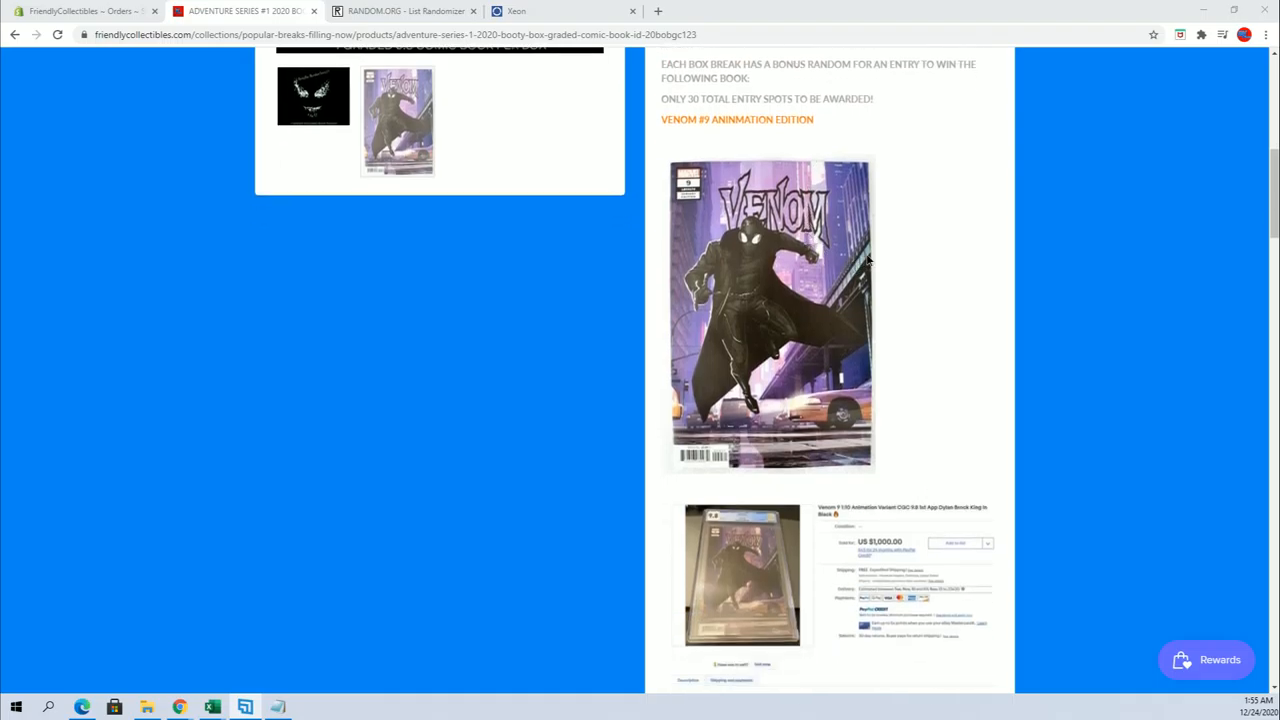
pyautogui.moveTo(768, 503)
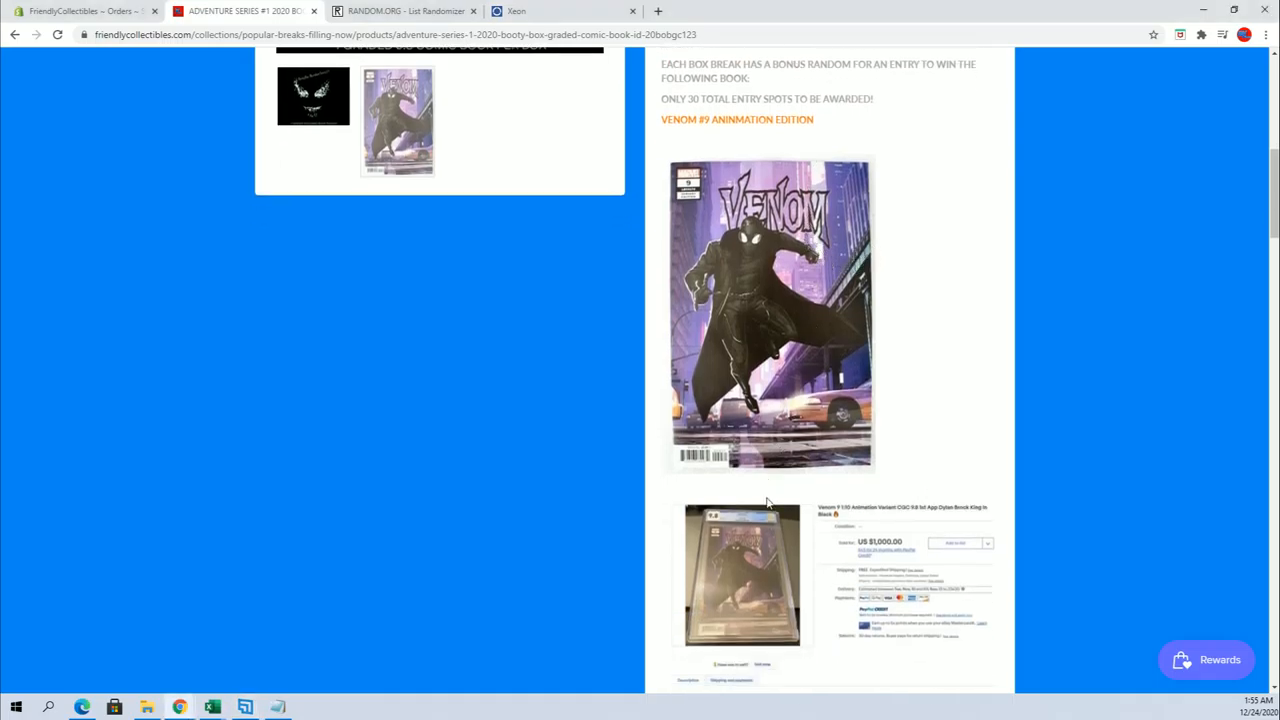
pyautogui.scroll(-3)
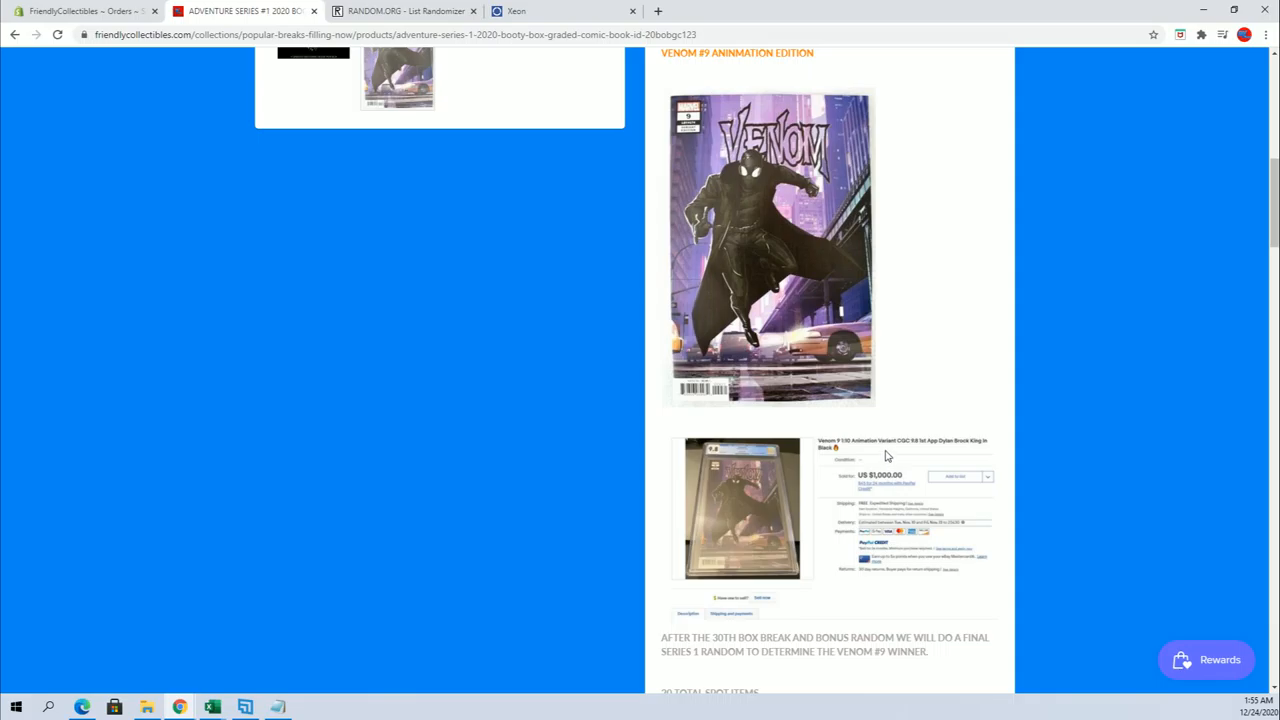
pyautogui.moveTo(820, 345)
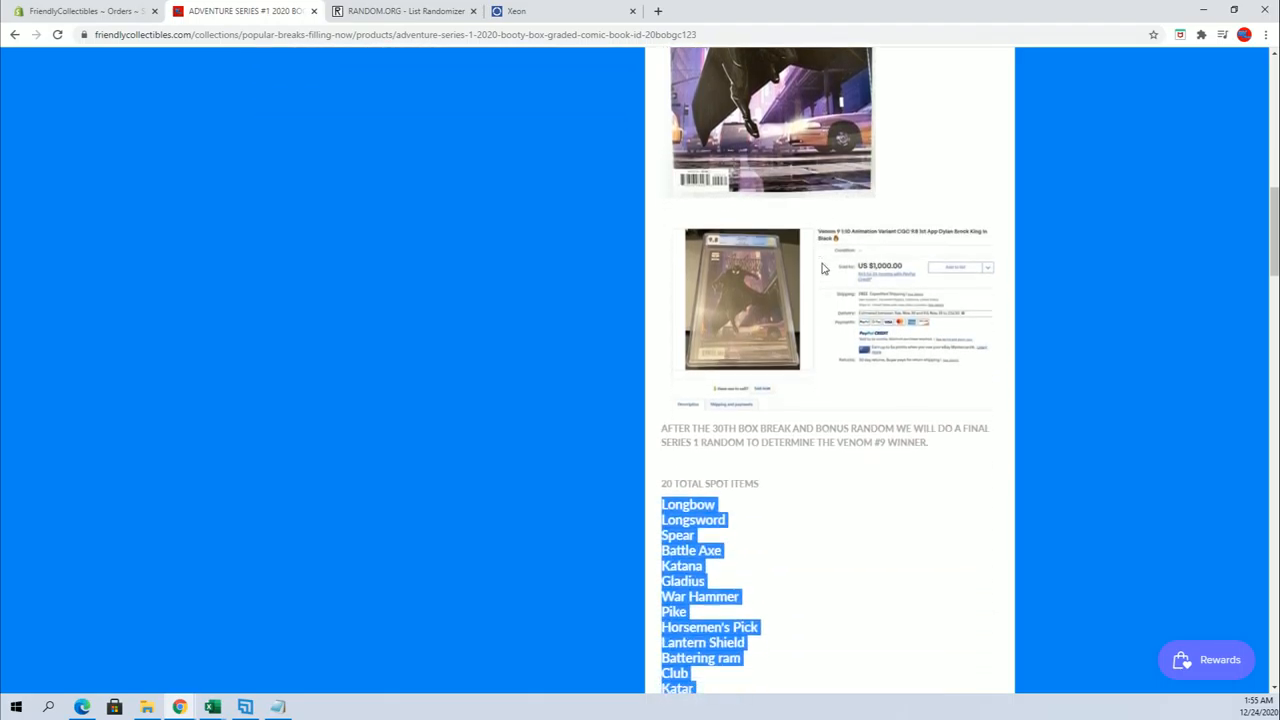
pyautogui.scroll(-3)
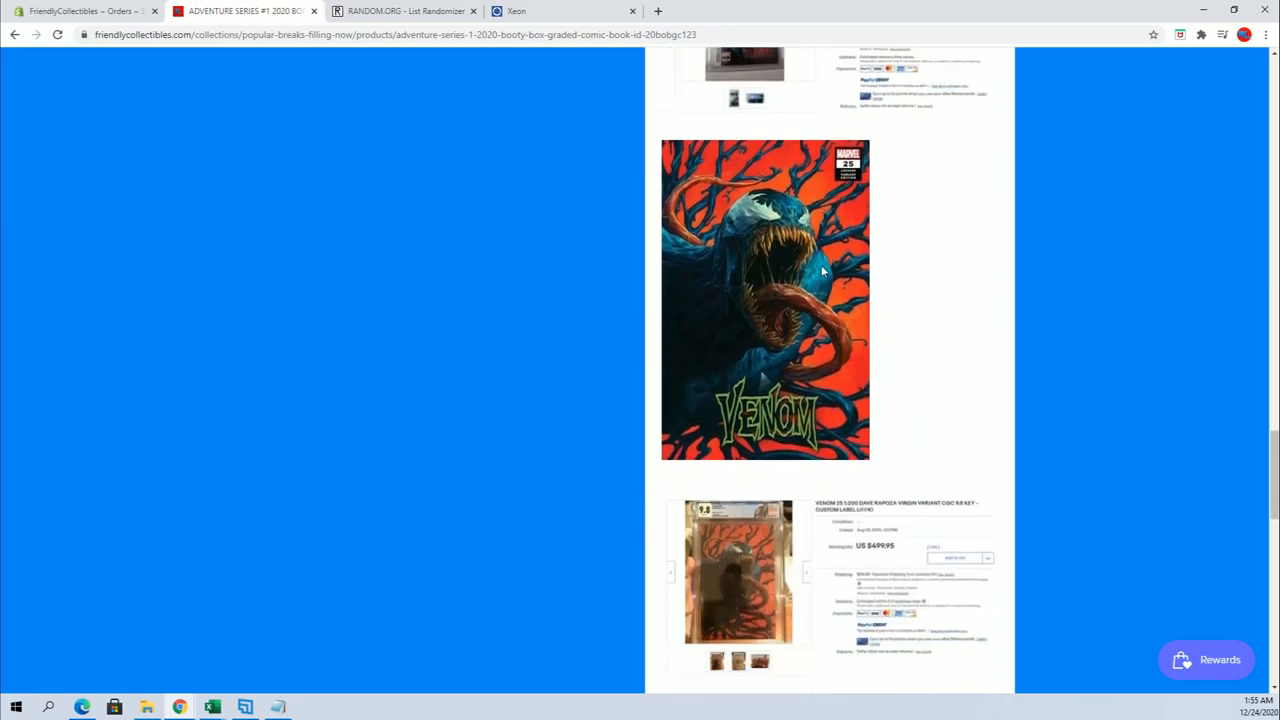
pyautogui.scroll(-3)
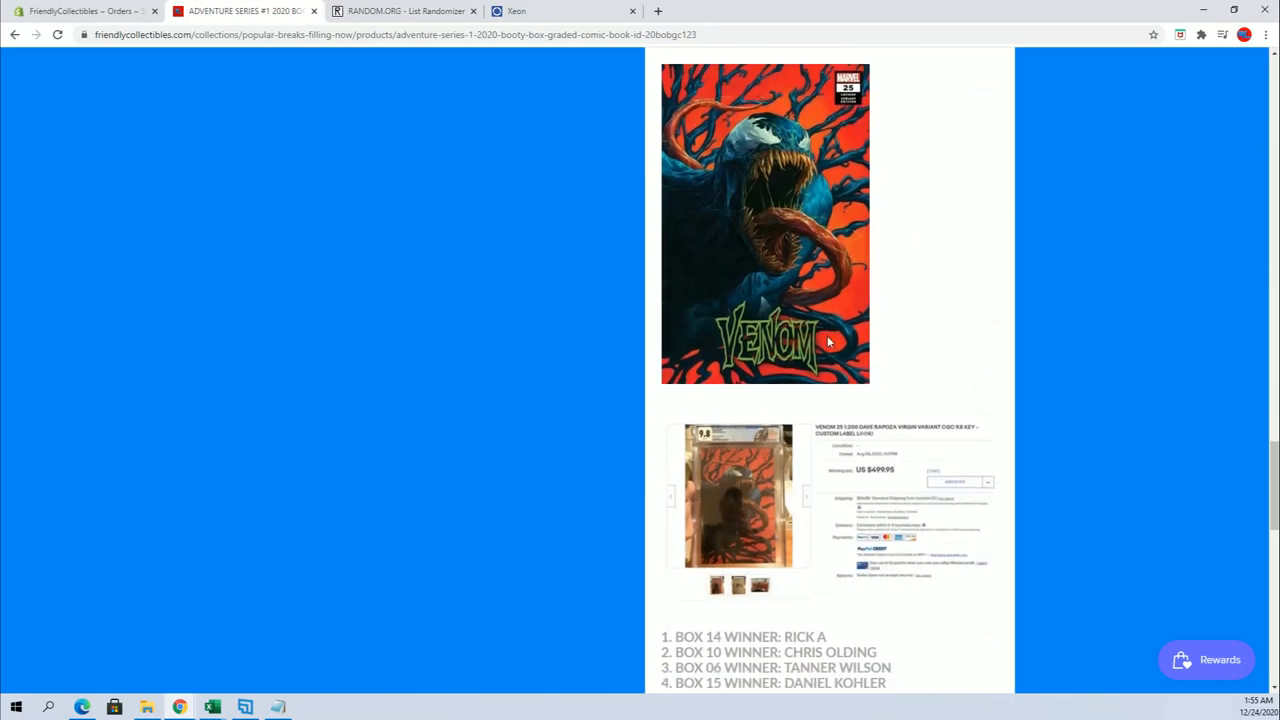
pyautogui.scroll(-3)
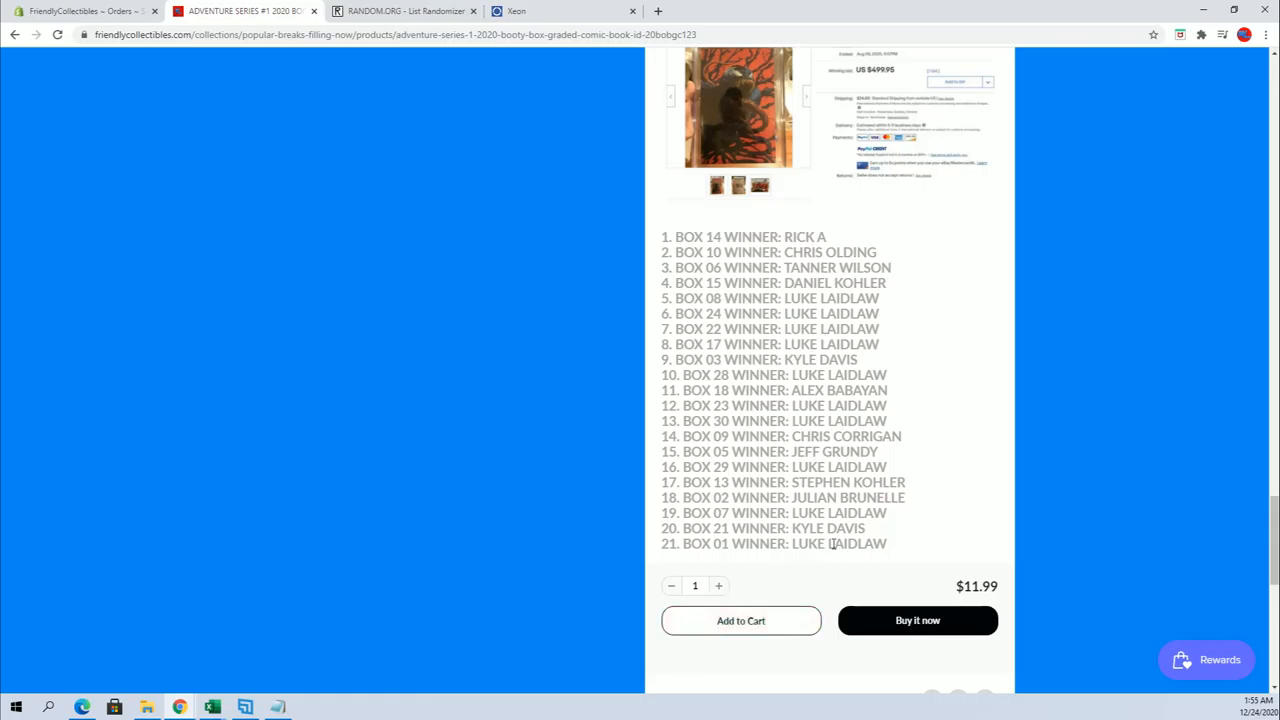
pyautogui.tripleClick(775, 543)
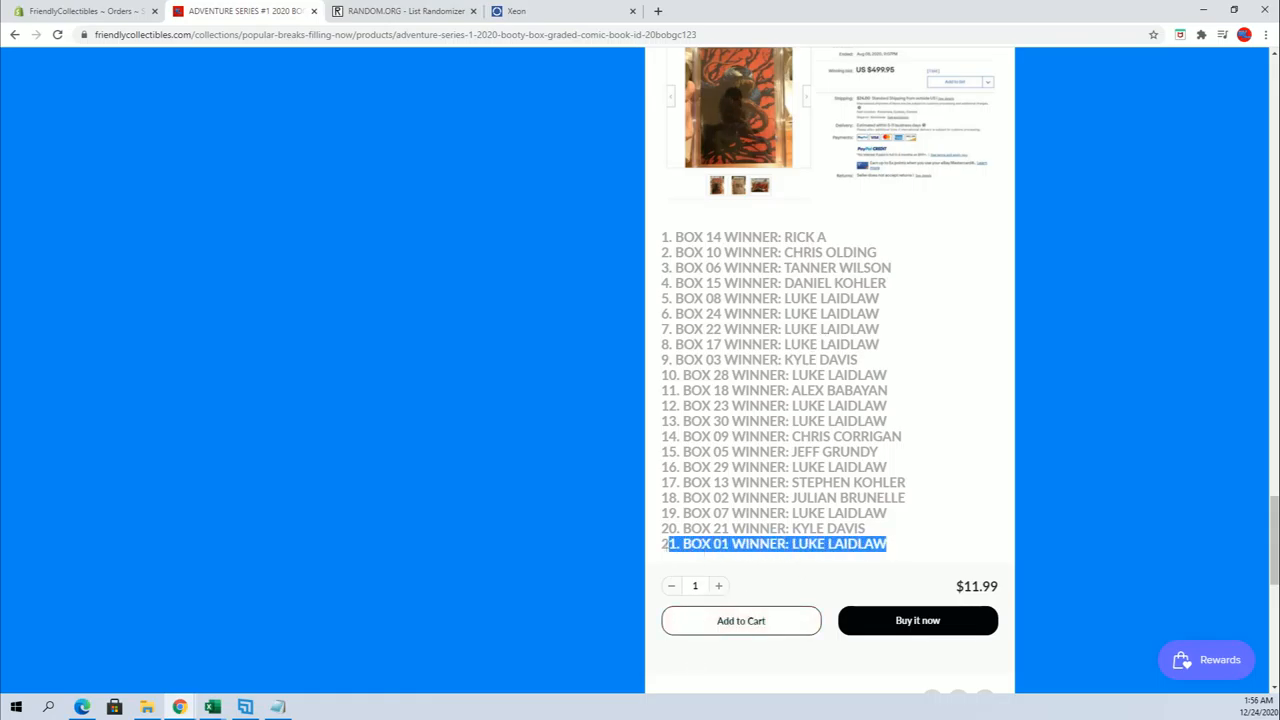
pyautogui.moveTo(892, 513)
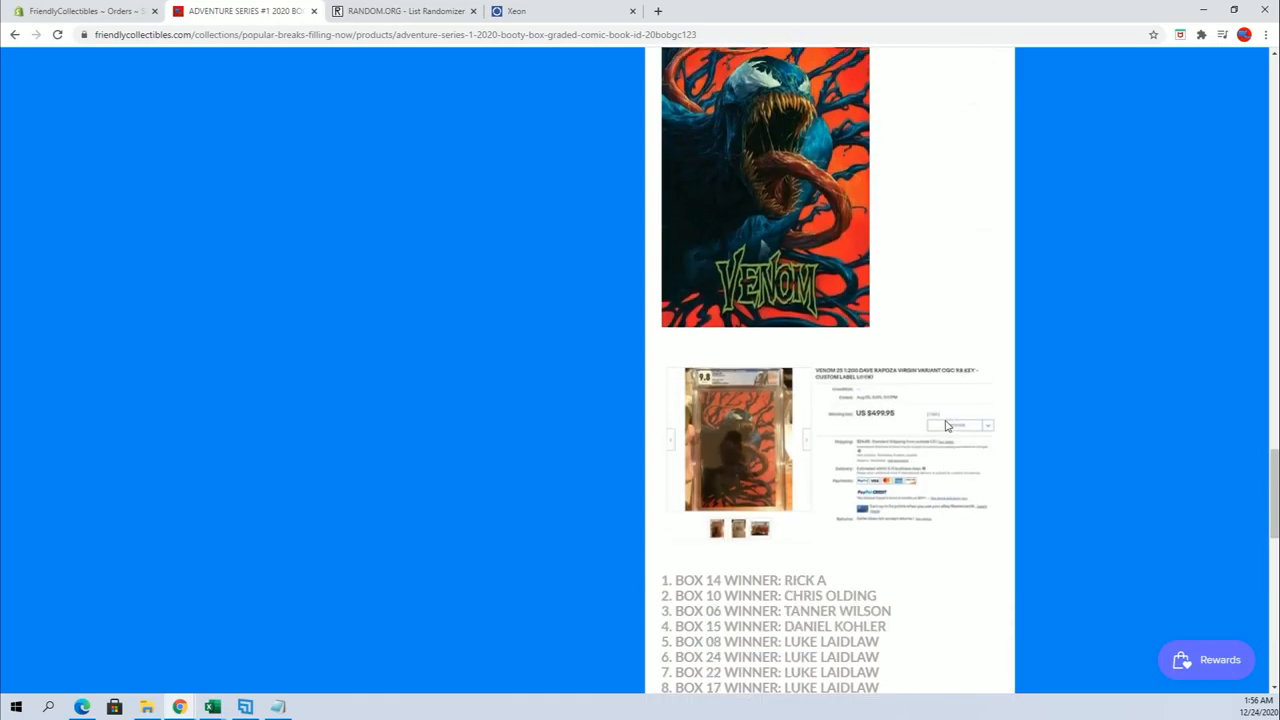
pyautogui.scroll(-3)
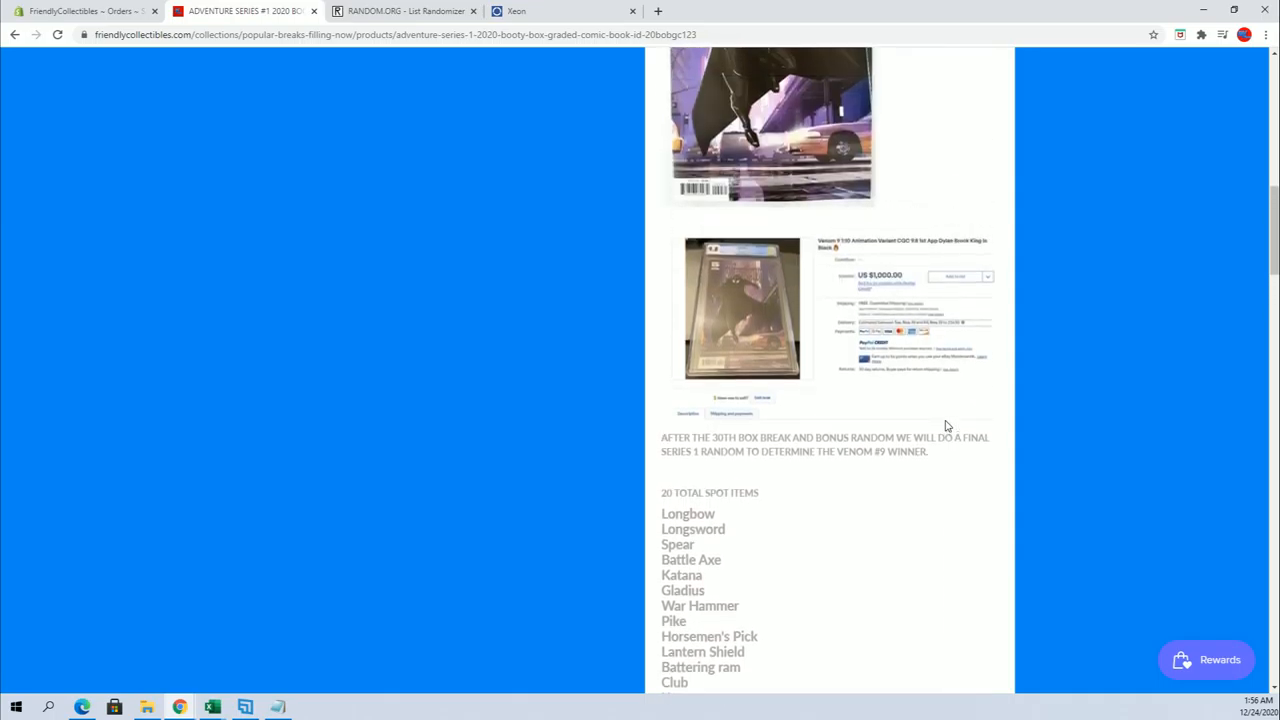
# Return to the empty list randomizer form and bring up the owners column from Excel.
pyautogui.click(400, 11)
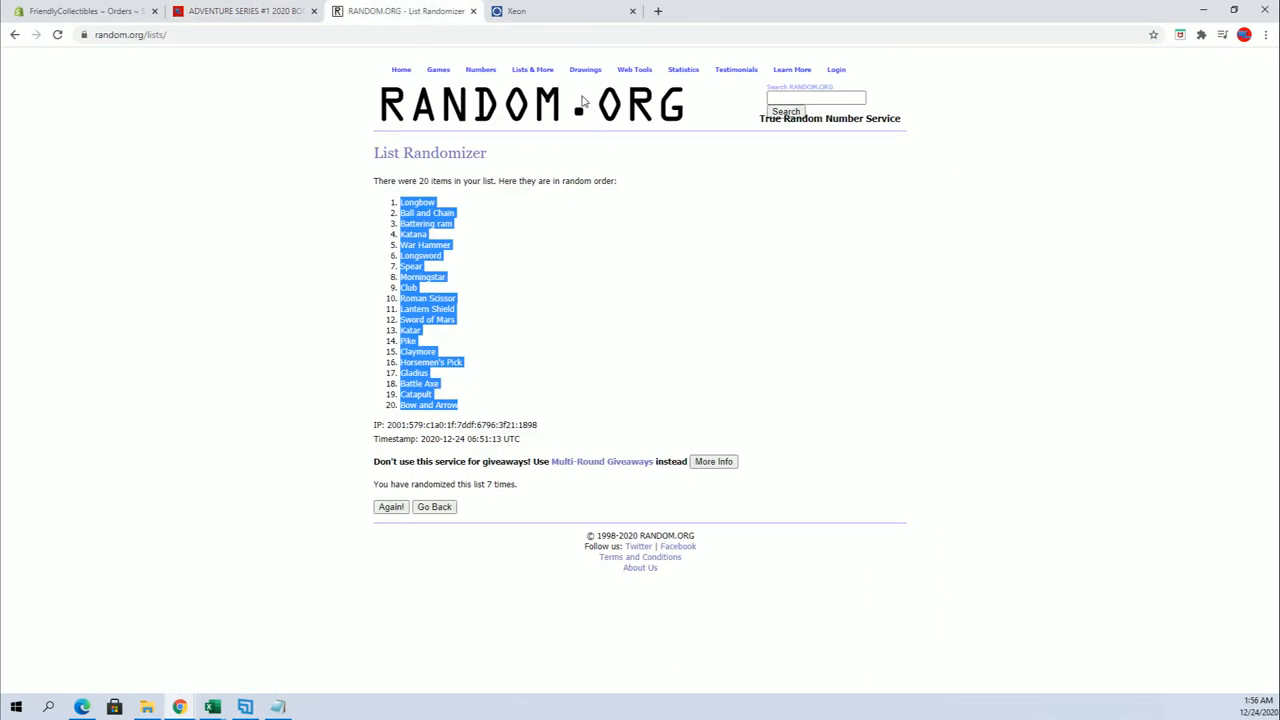
pyautogui.click(434, 506)
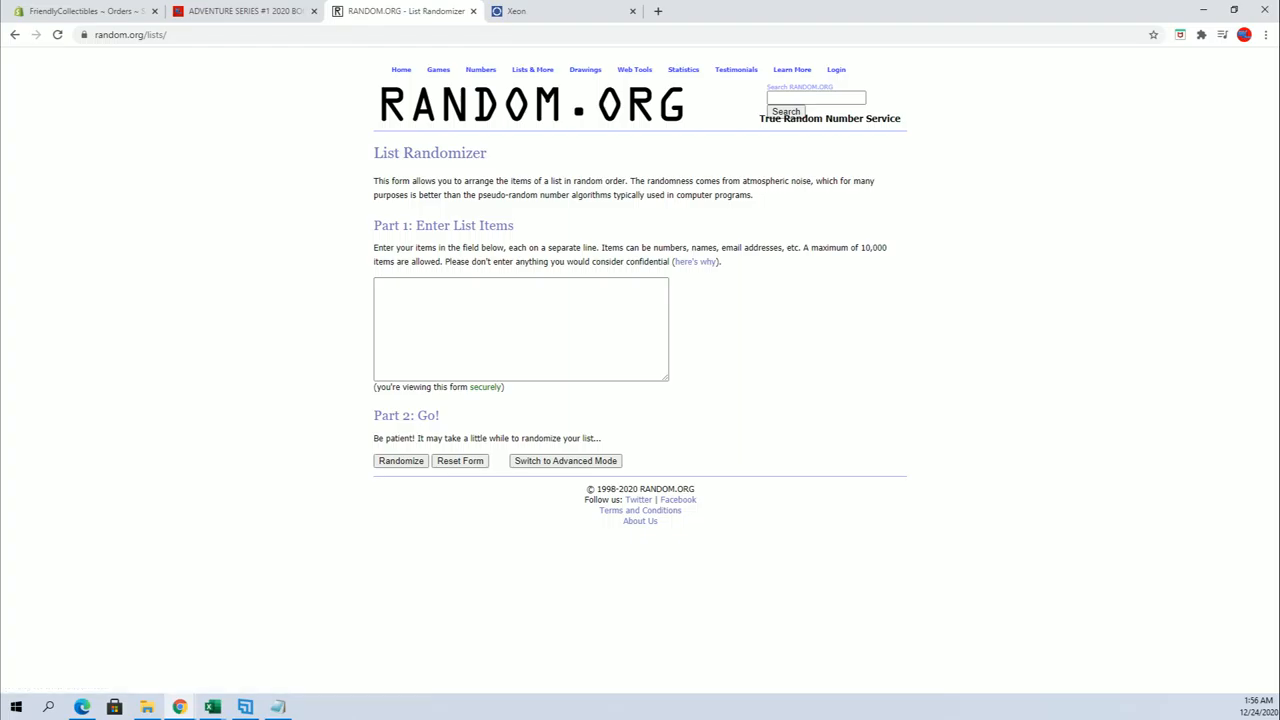
pyautogui.click(211, 708)
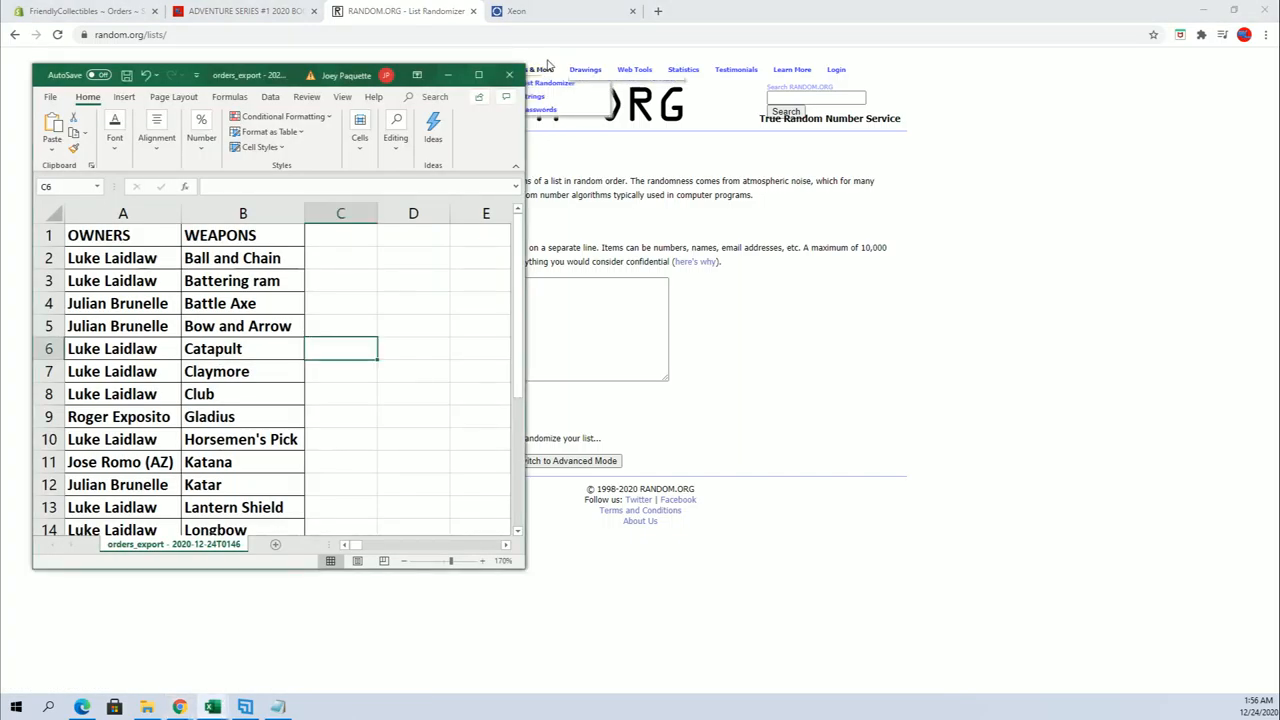
pyautogui.click(478, 75)
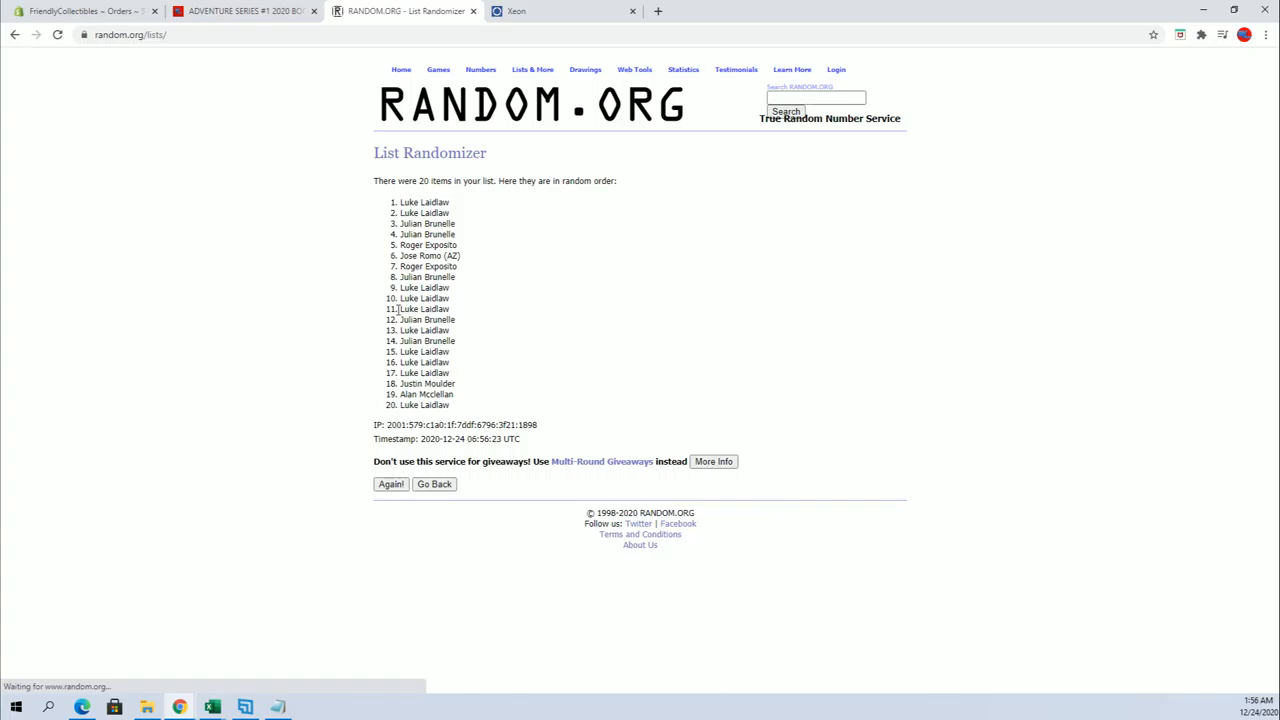
pyautogui.click(390, 484)
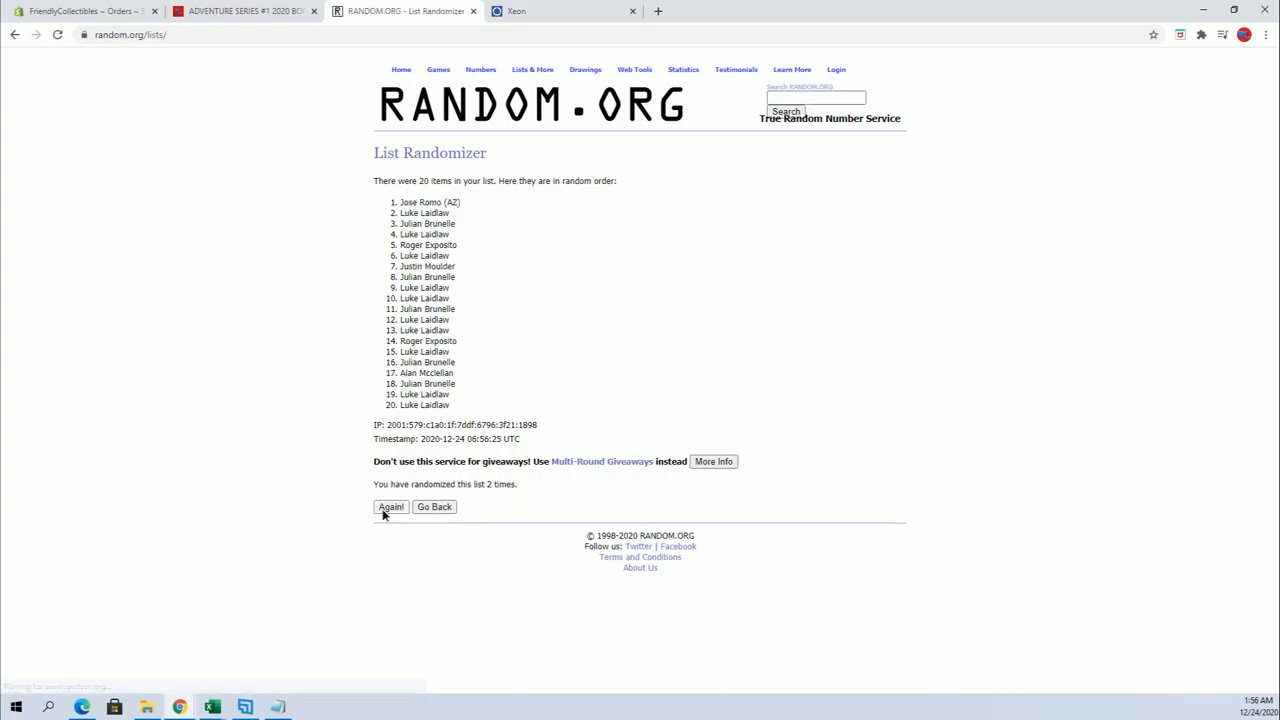
pyautogui.click(390, 507)
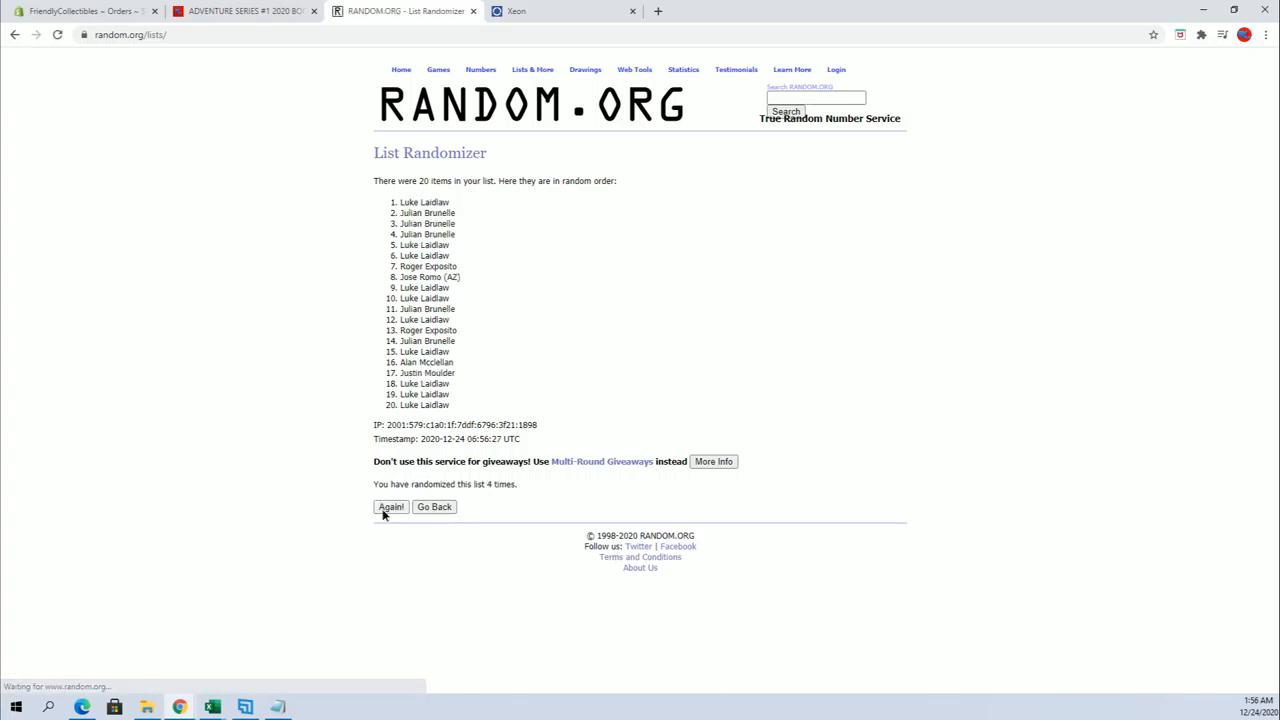
pyautogui.click(390, 507)
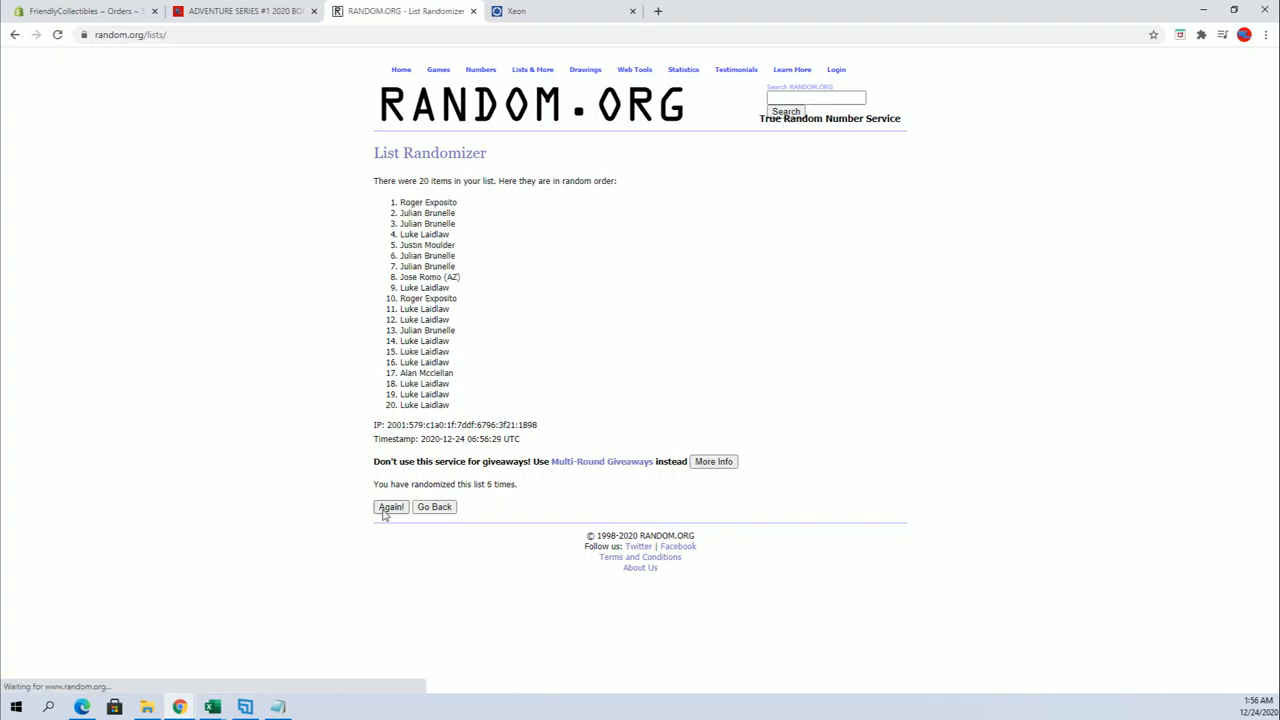
pyautogui.click(390, 507)
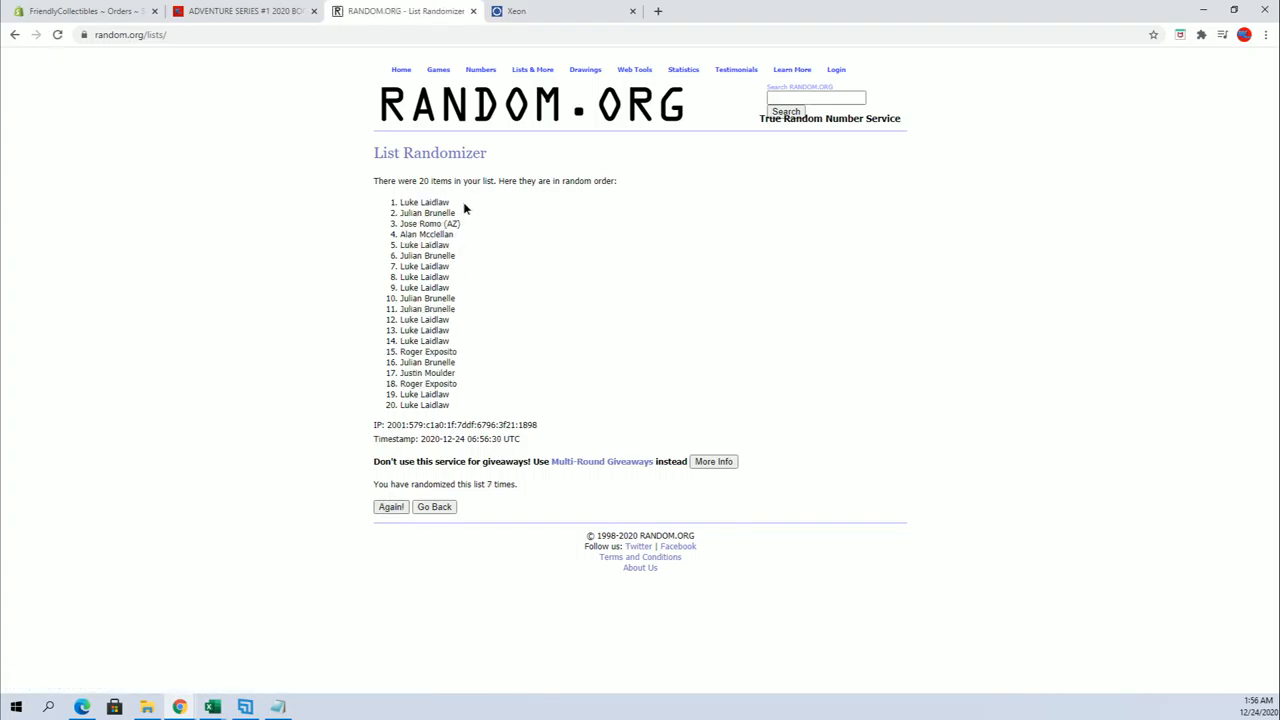
pyautogui.rightClick(412, 202)
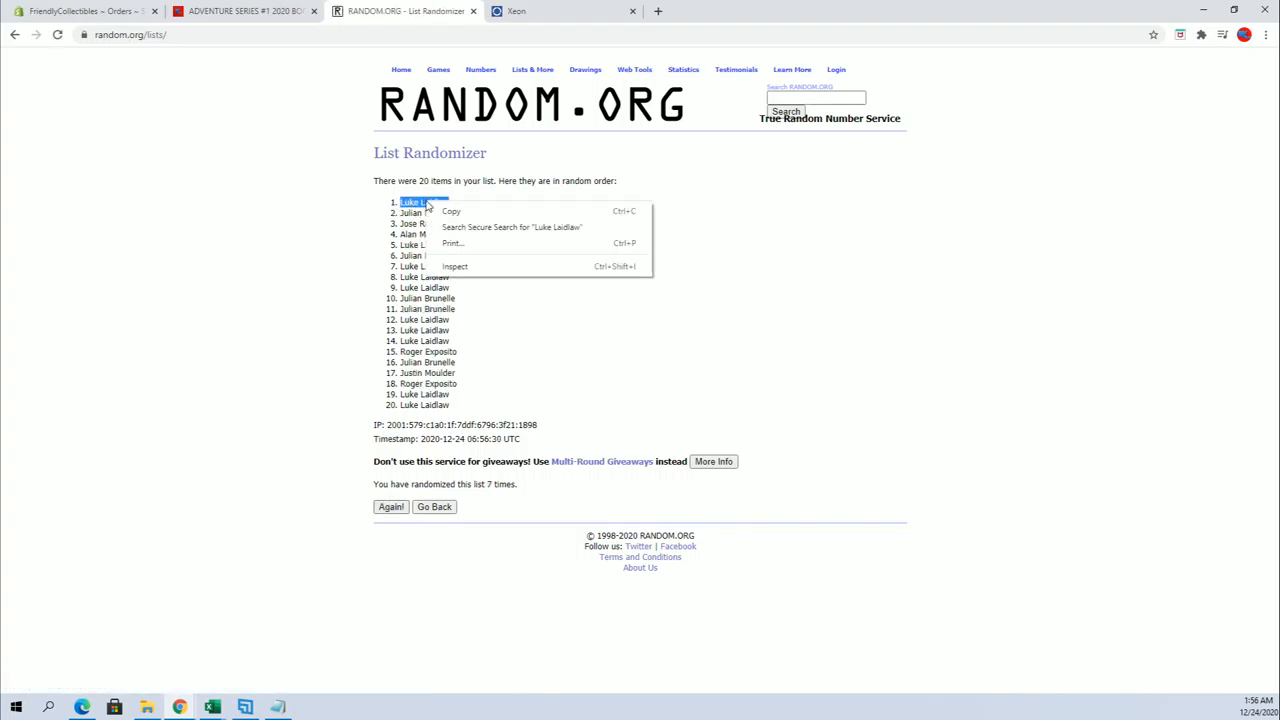
pyautogui.click(590, 240)
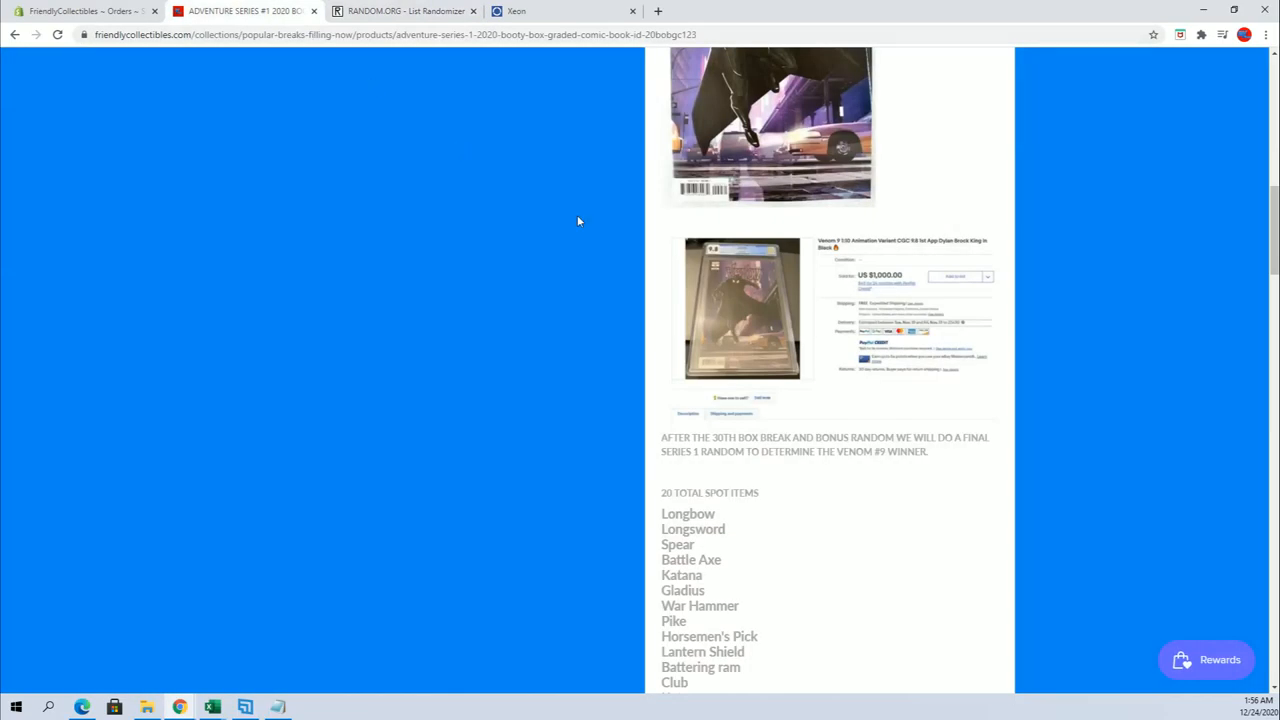
pyautogui.scroll(-3)
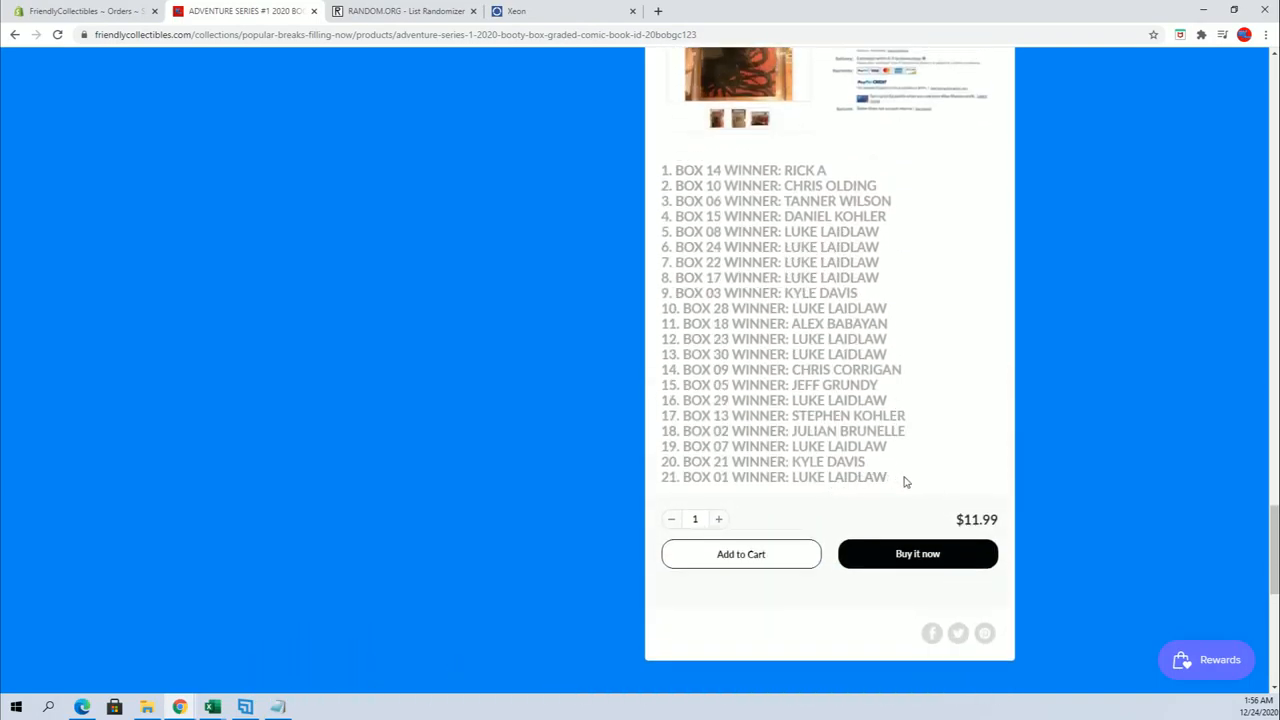
pyautogui.moveTo(713, 461); pyautogui.dragTo(885, 477)
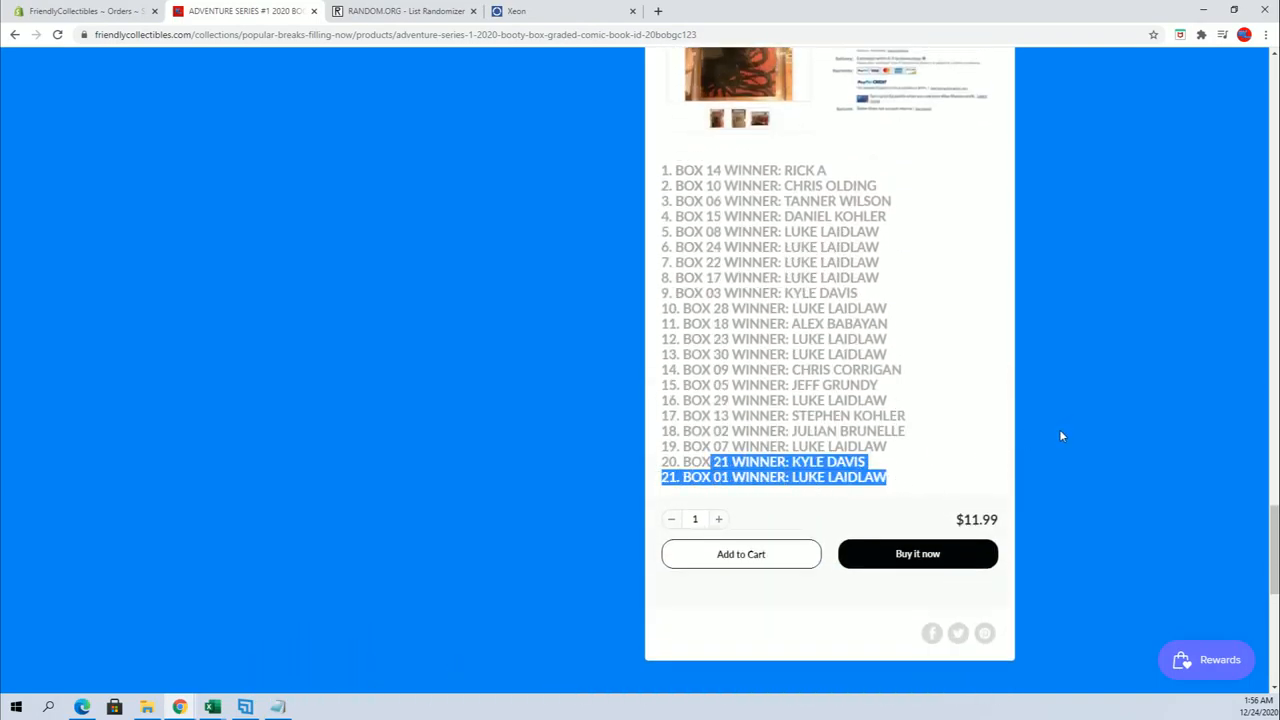
pyautogui.click(1069, 433)
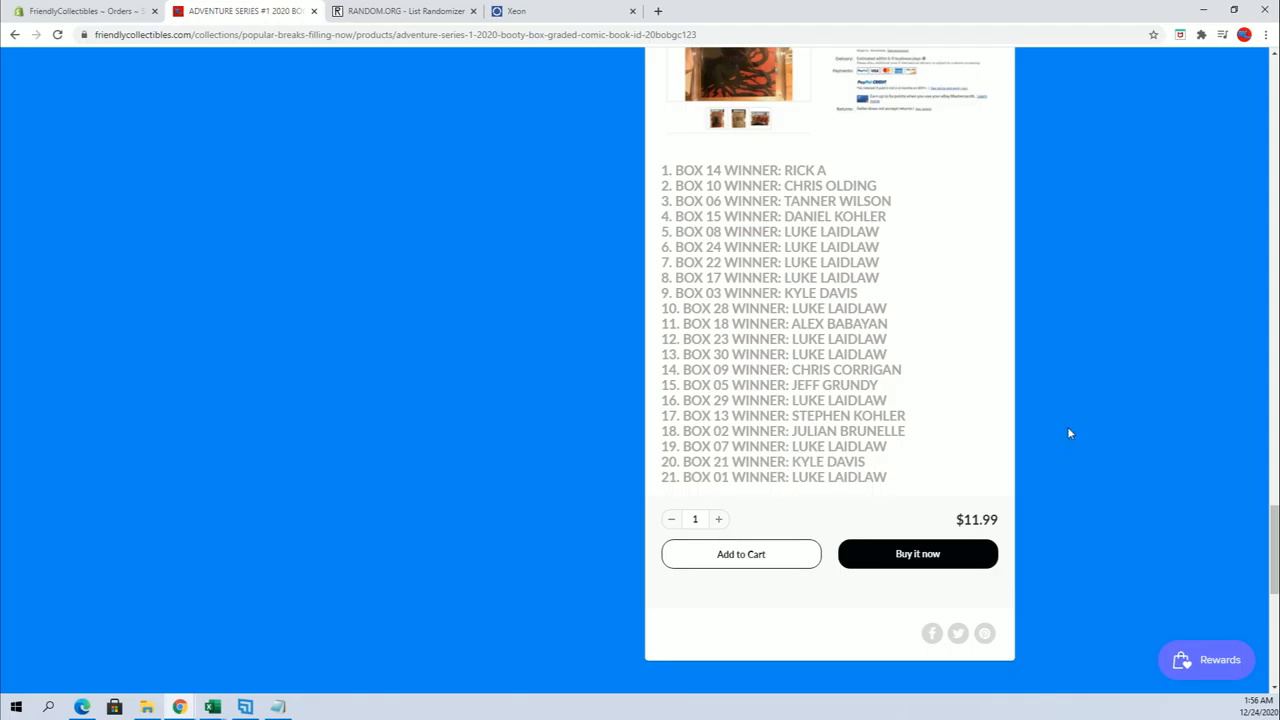